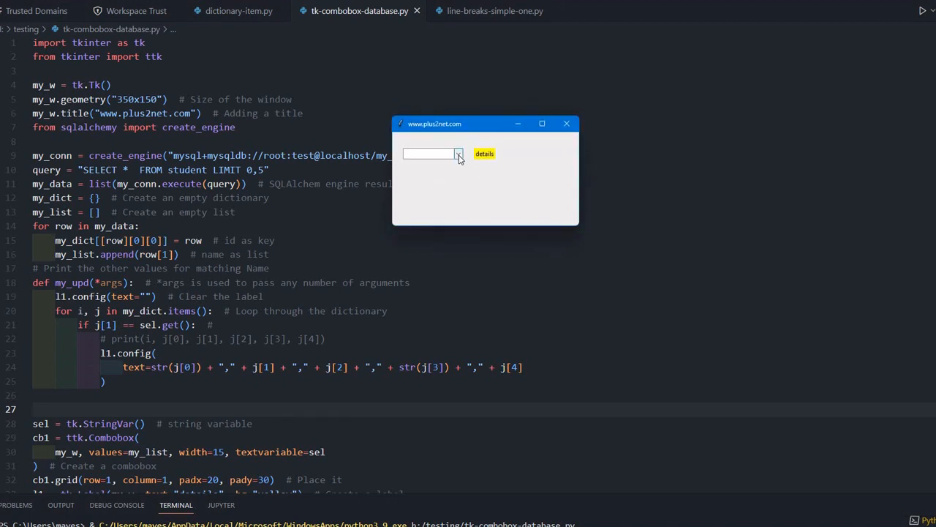
- Select Arnold, then Max Ruin, then John Mike in the combobox to show each student's record
{"action": "left_click", "coordinate": [459, 154]}
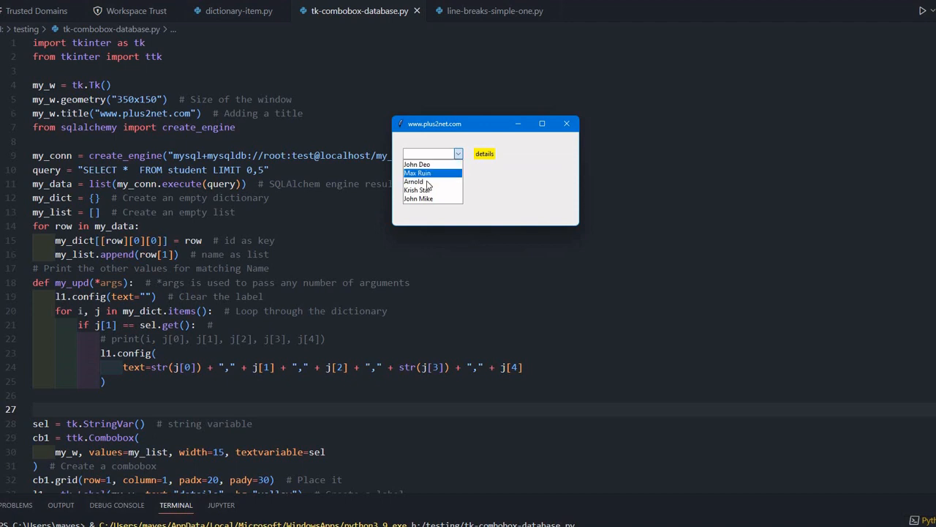
{"action": "left_click", "coordinate": [415, 181]}
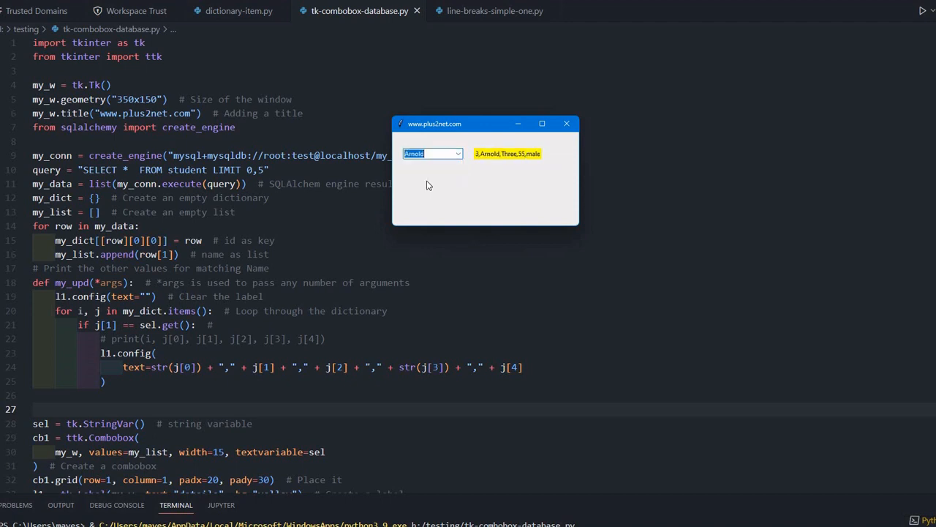
{"action": "mouse_move", "coordinate": [478, 165]}
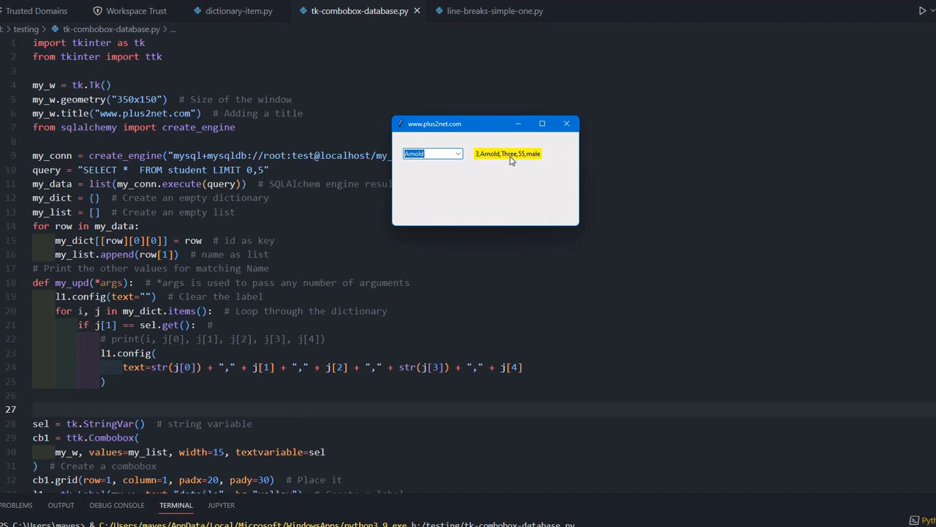
{"action": "mouse_move", "coordinate": [483, 168]}
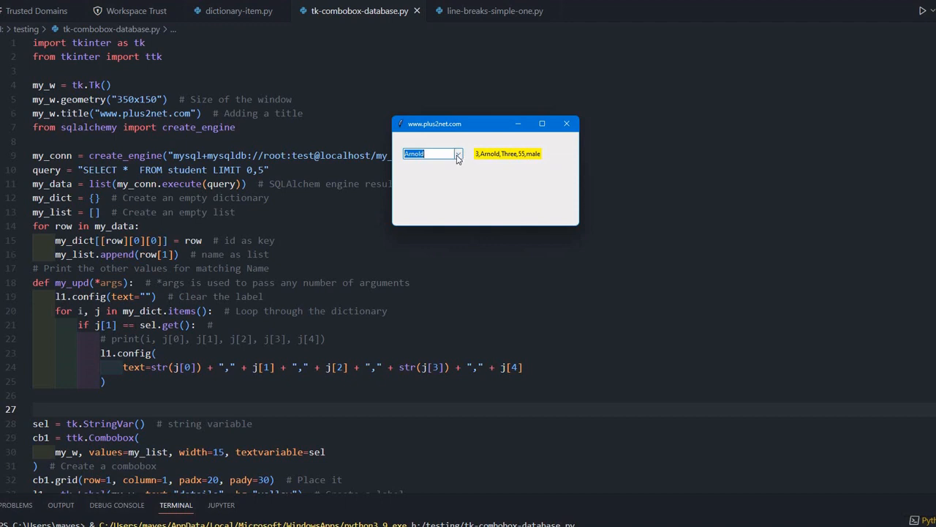
{"action": "left_click", "coordinate": [458, 154]}
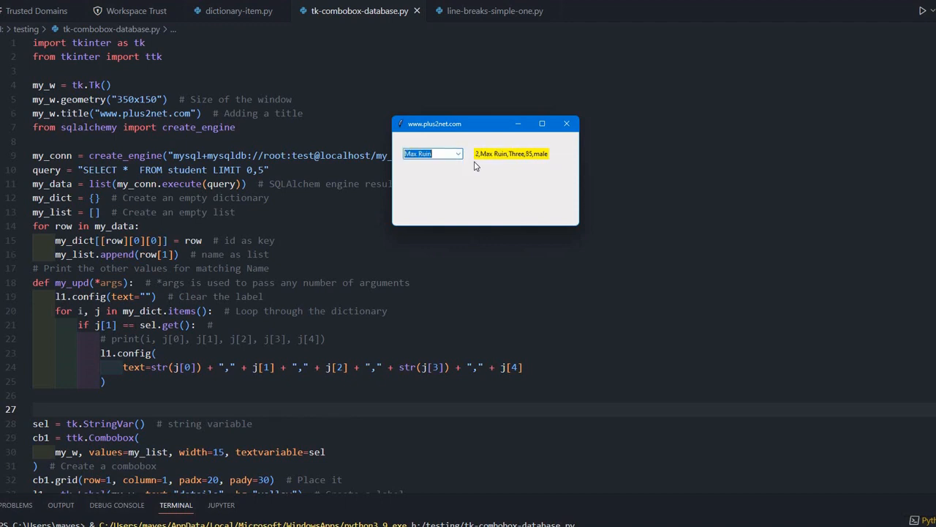
{"action": "mouse_move", "coordinate": [534, 164]}
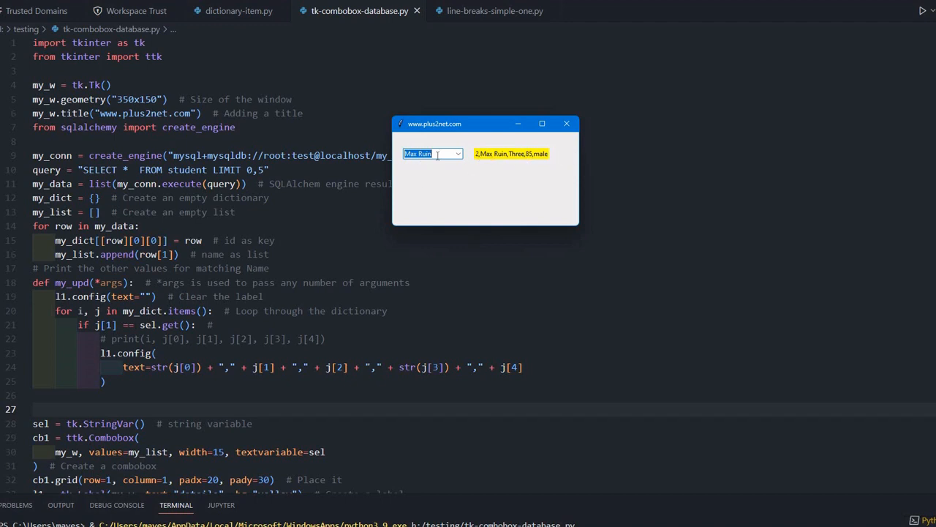
{"action": "left_click", "coordinate": [458, 153]}
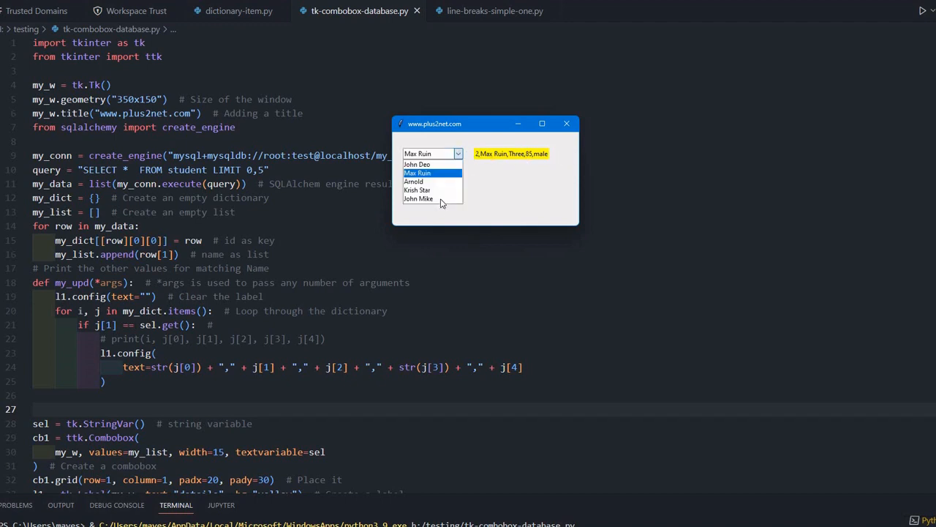
{"action": "left_click", "coordinate": [418, 199]}
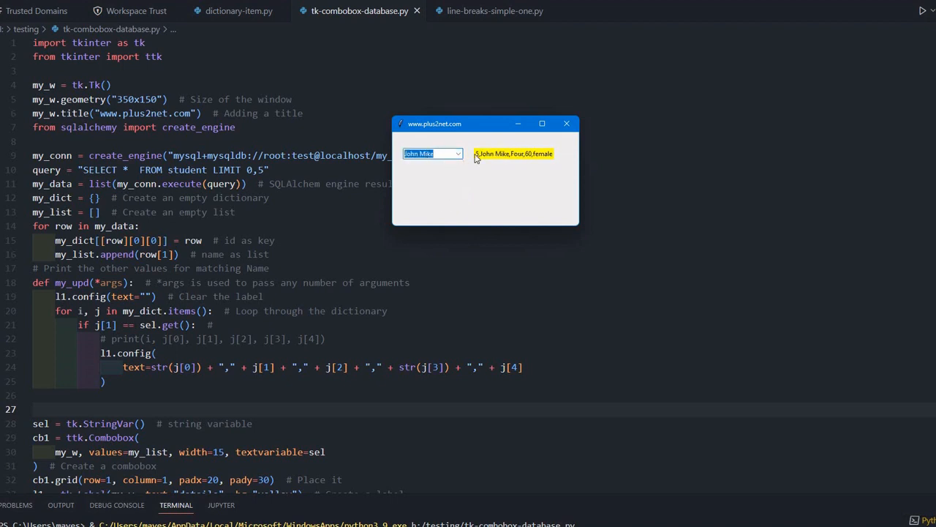
{"action": "mouse_move", "coordinate": [509, 160]}
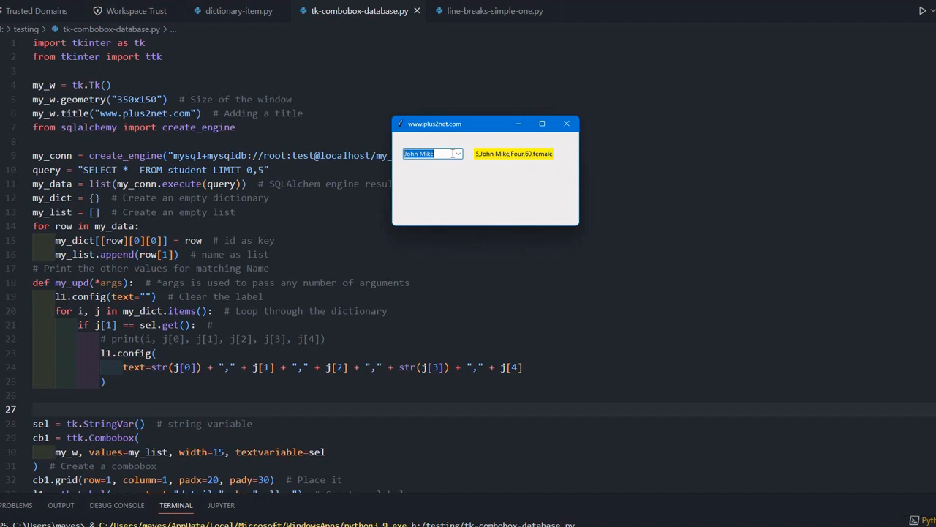
- Enter abc to clear the label, then select Krish Star to show 4,Krish Star,Four,60,female
{"action": "type", "text": "ab"}
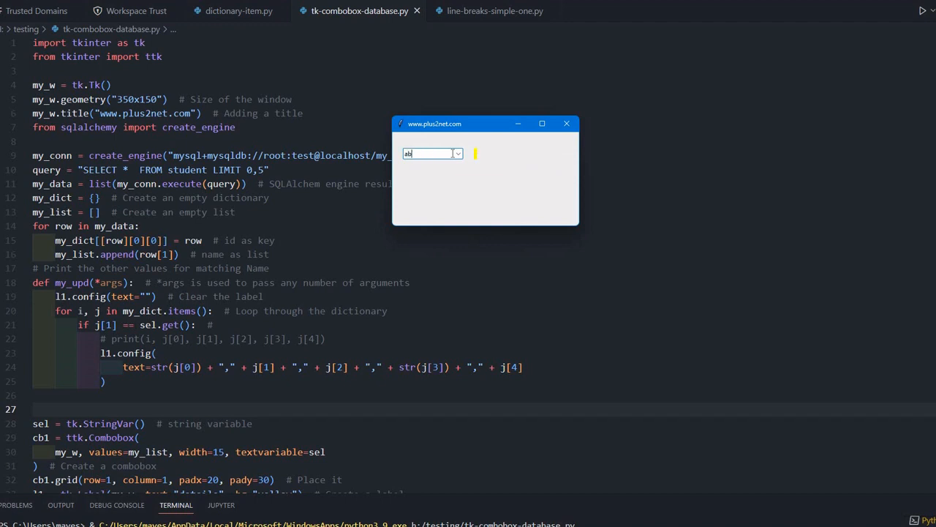
{"action": "type", "text": "c"}
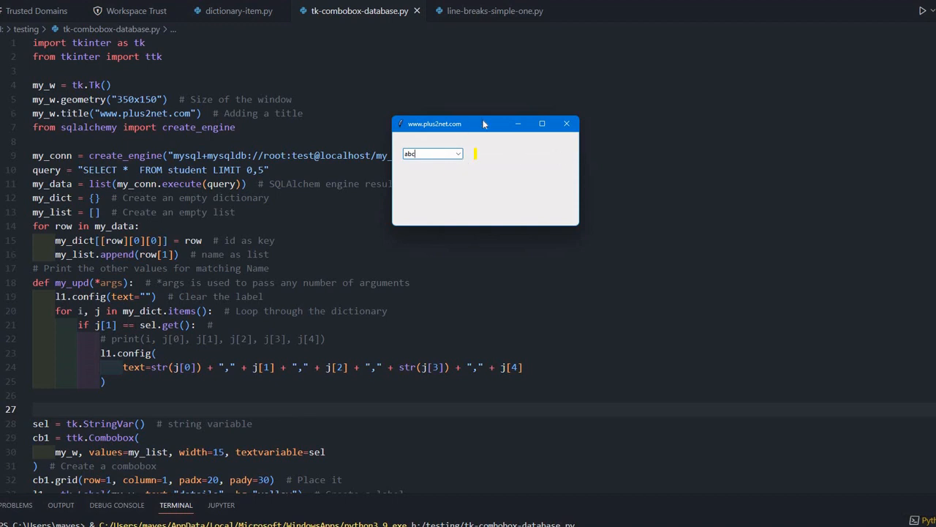
{"action": "mouse_move", "coordinate": [474, 151]}
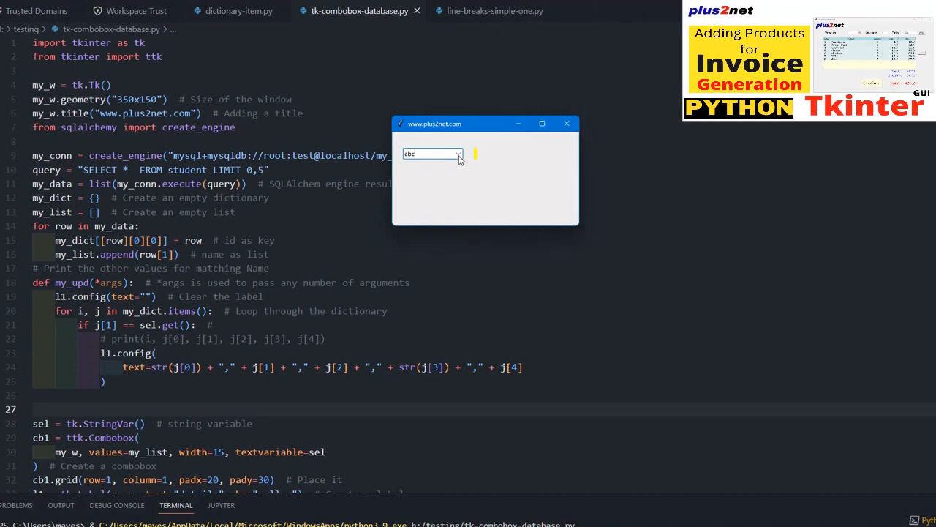
{"action": "left_click", "coordinate": [458, 154]}
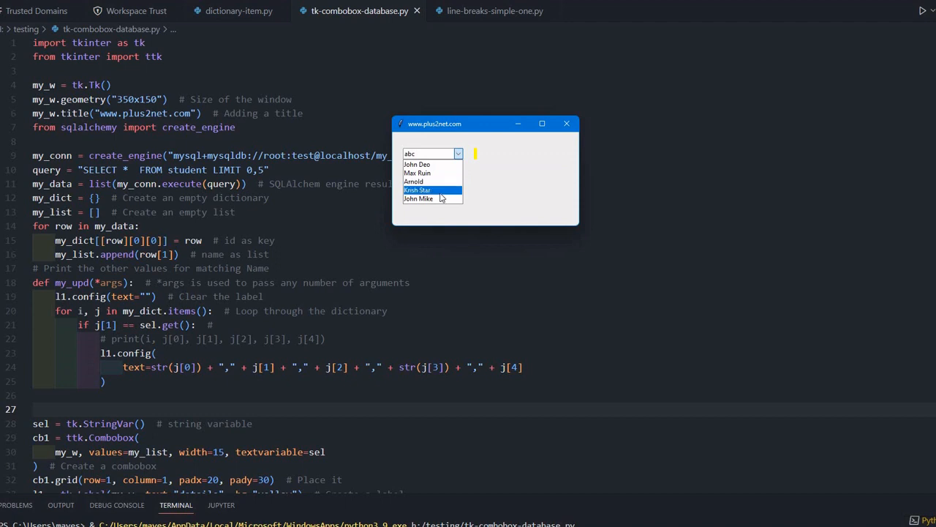
{"action": "left_click", "coordinate": [417, 190]}
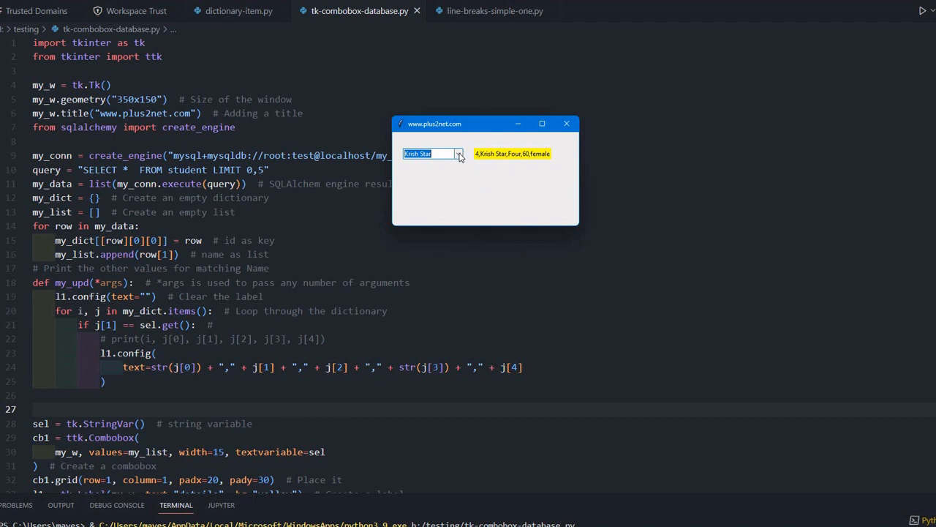
{"action": "left_click", "coordinate": [460, 153]}
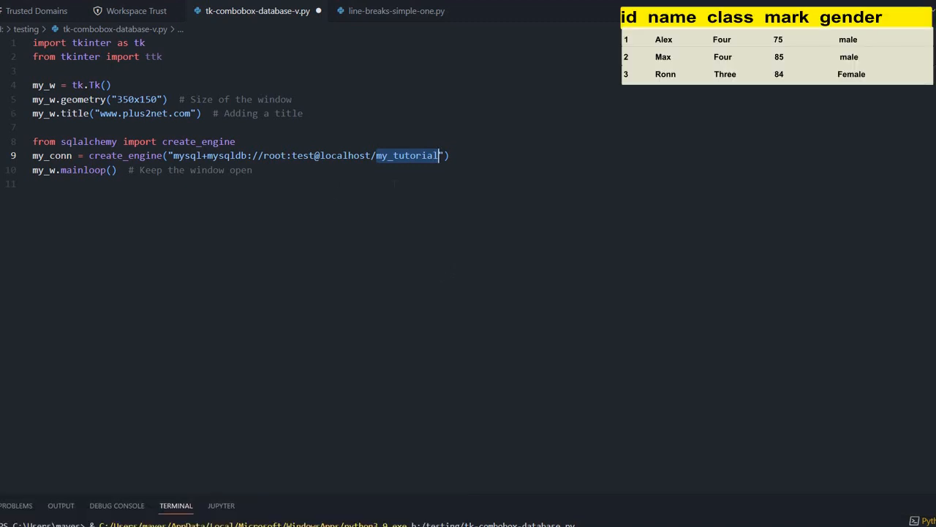
- Add two blank lines between the create_engine connection and mainloop in tk-combobox-database-v.py
{"action": "key", "text": "Enter"}
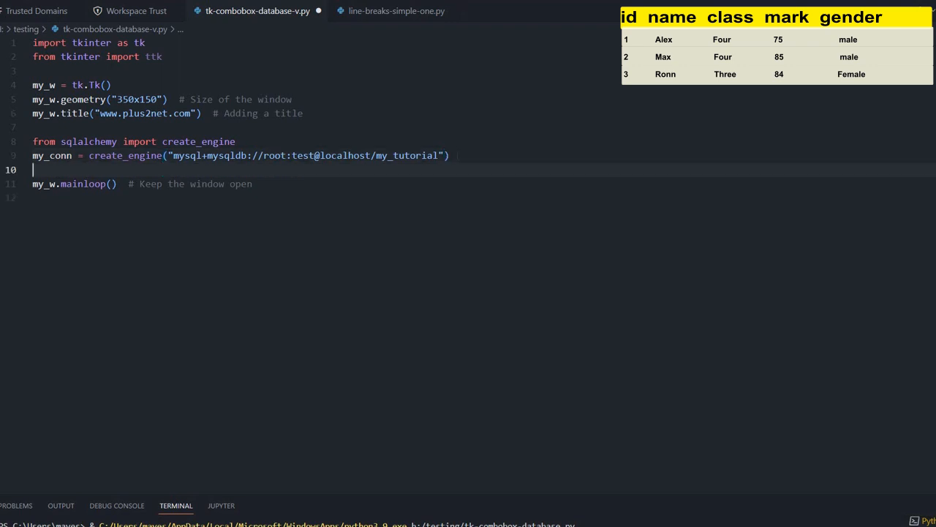
{"action": "key", "text": "enter"}
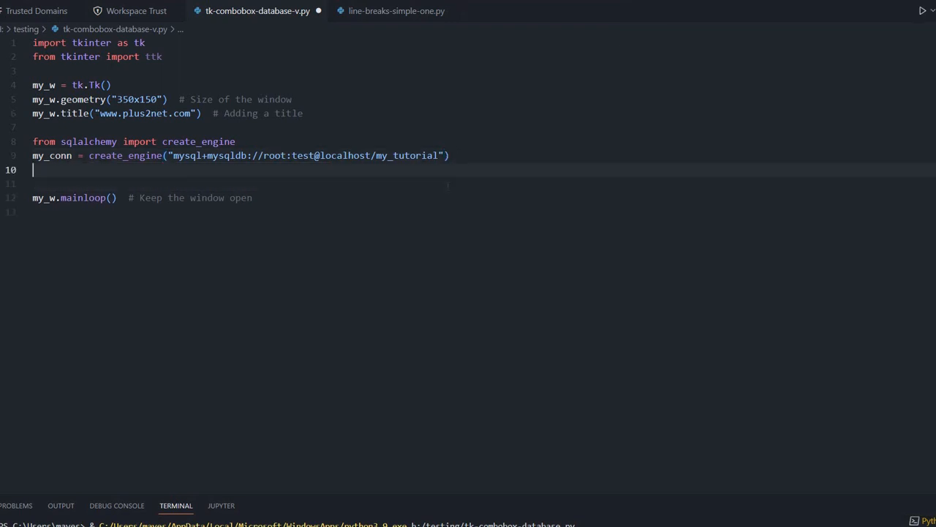
- Define query="SELECT * FROM student LIMIT 0,5" and begin a my_conn.execute(query) line below it
{"action": "type", "text": "quer"}
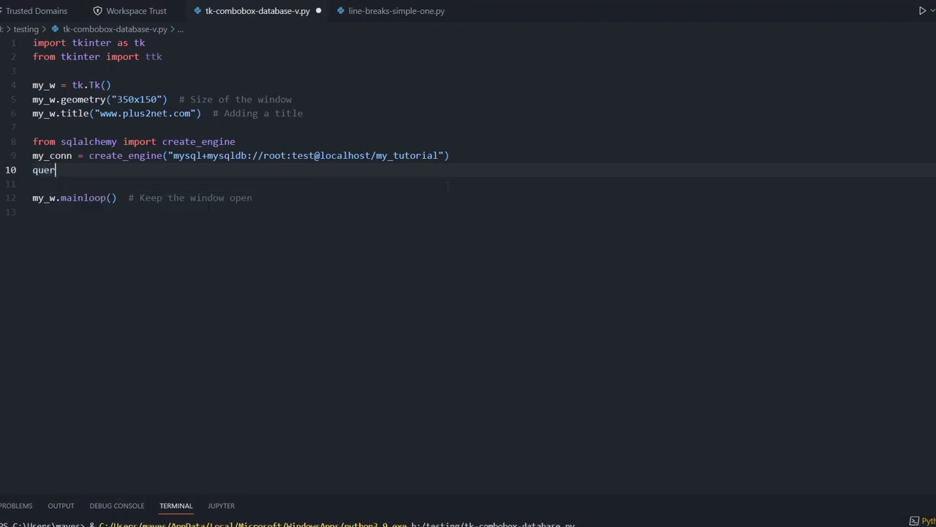
{"action": "type", "text": "y="}
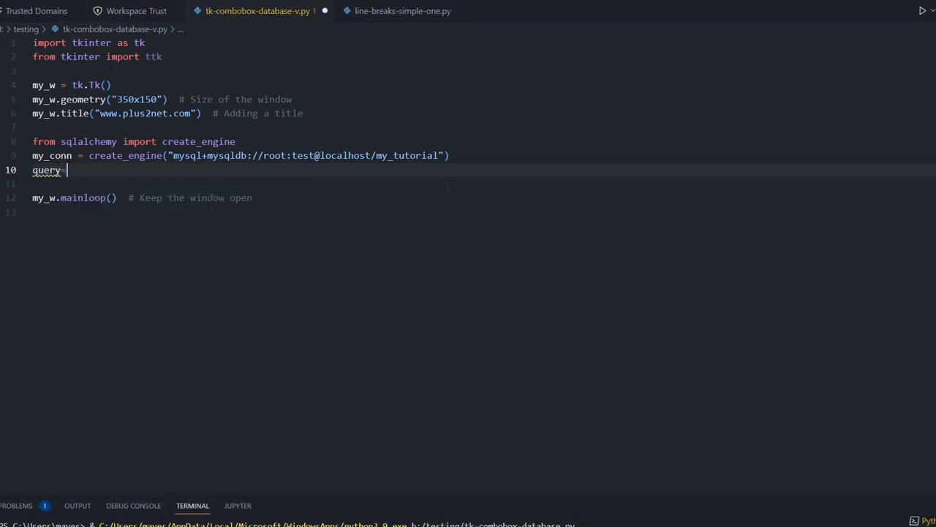
{"action": "type", "text": "\"select * from my_table\""}
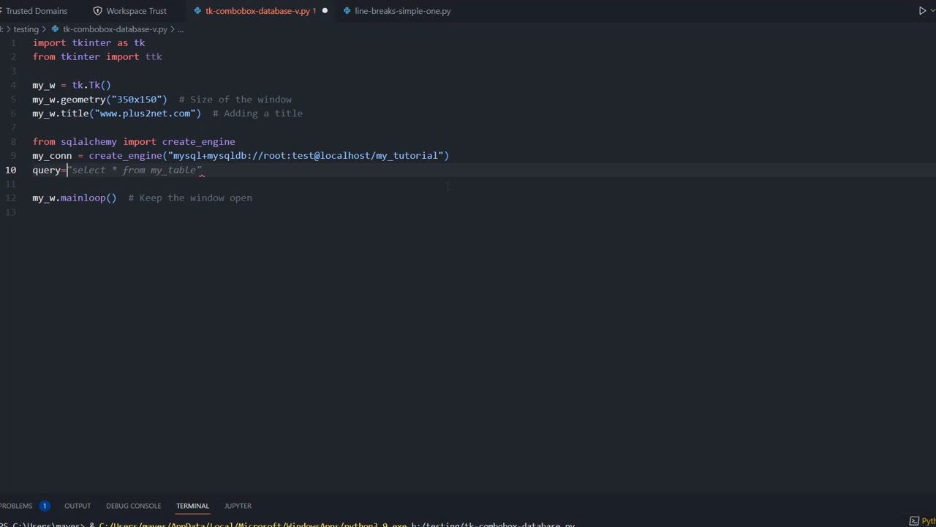
{"action": "type", "text": "\"SELECT"}
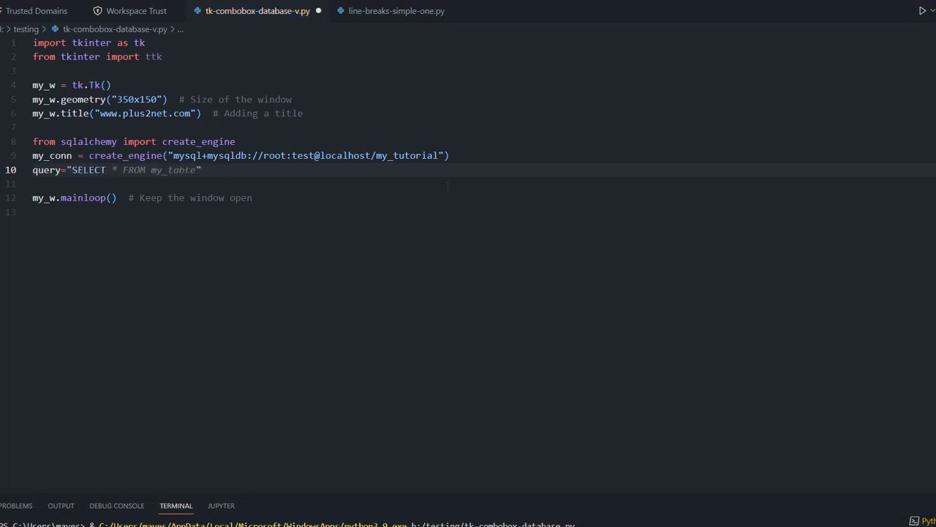
{"action": "left_click", "coordinate": [126, 169]}
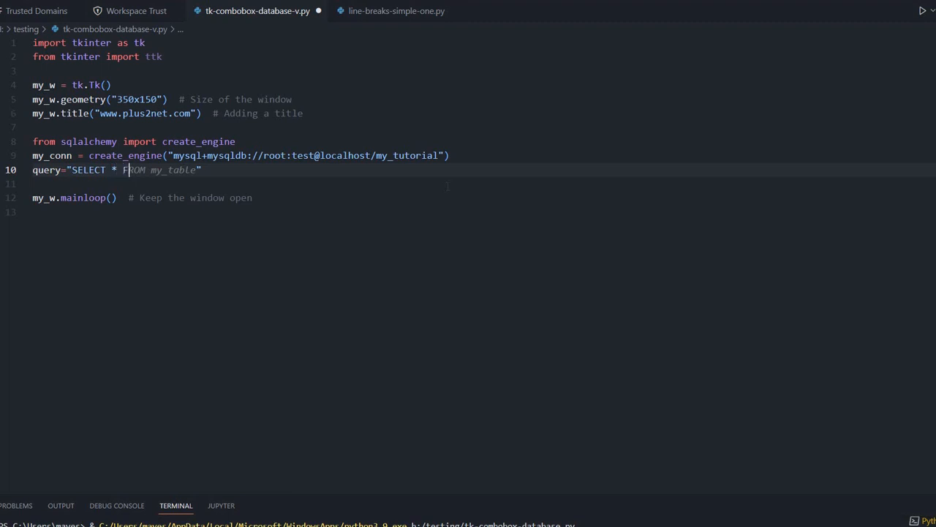
{"action": "type", "text": "stu"}
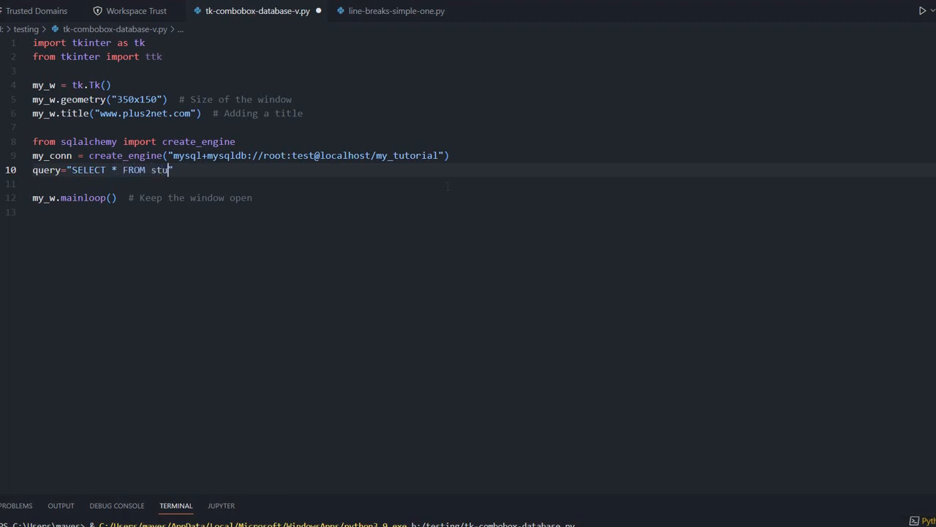
{"action": "type", "text": "dent"}
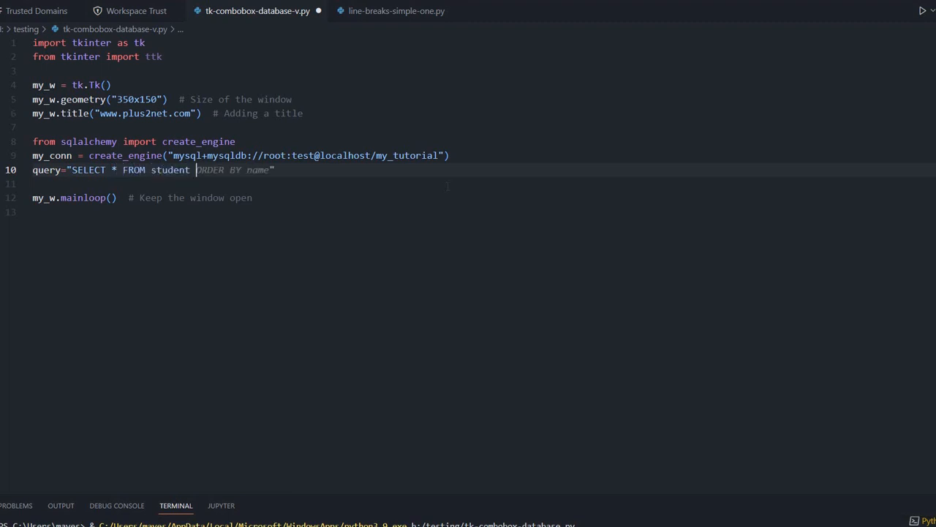
{"action": "type", "text": "LIMIT"}
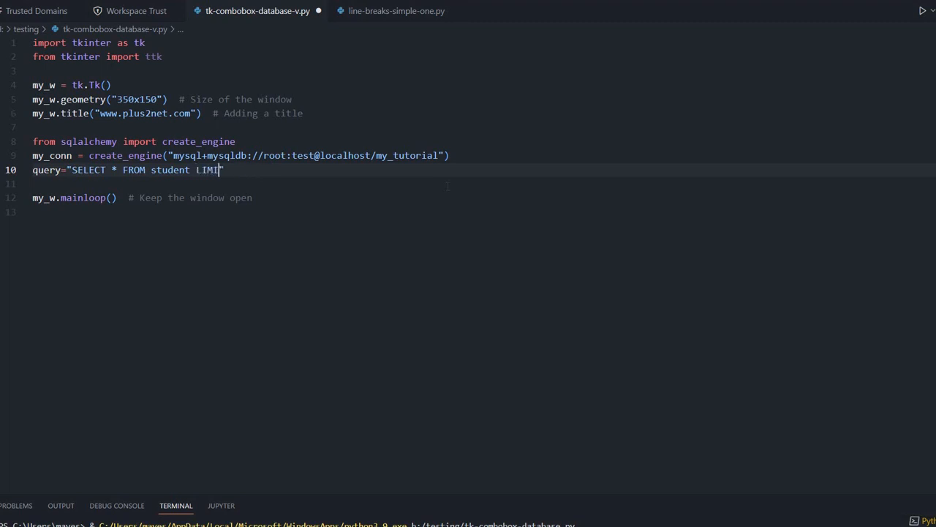
{"action": "type", "text": "10\""}
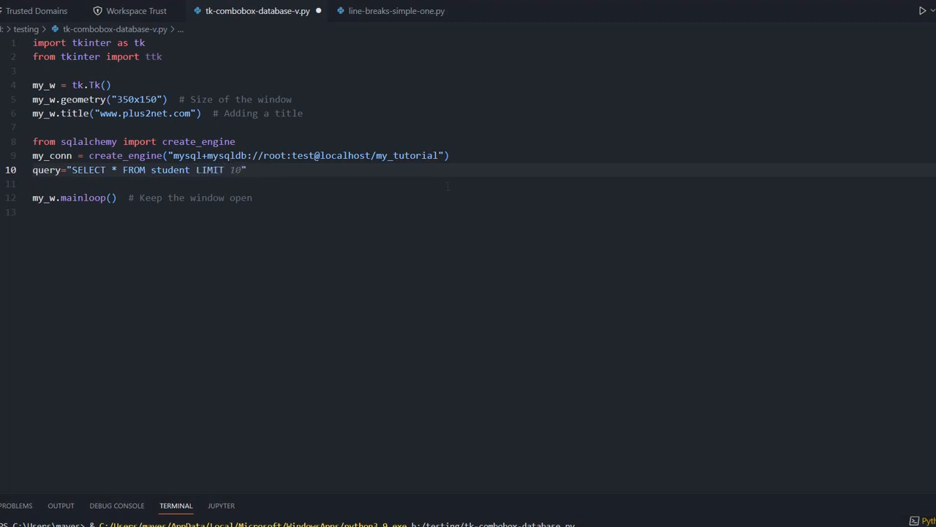
{"action": "type", "text": "0,5"}
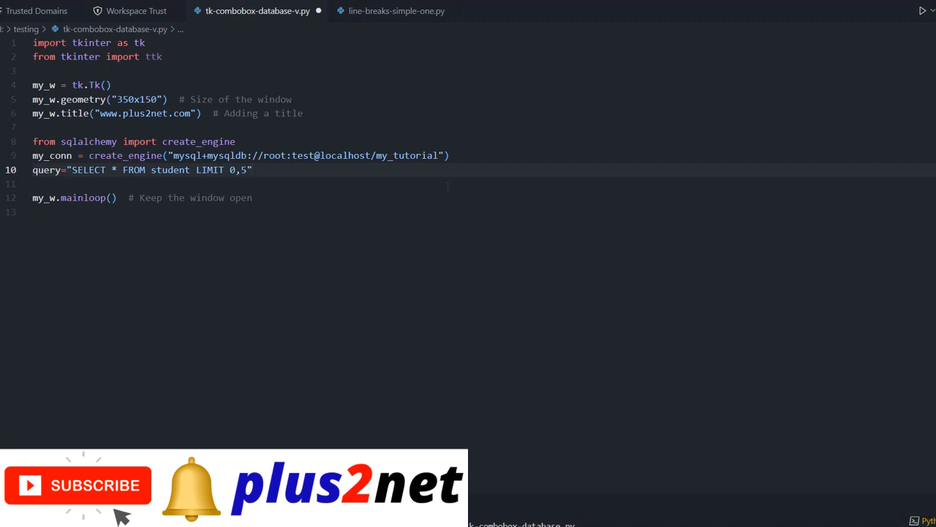
{"action": "type", "text": "result = my_conn.execute(query)"}
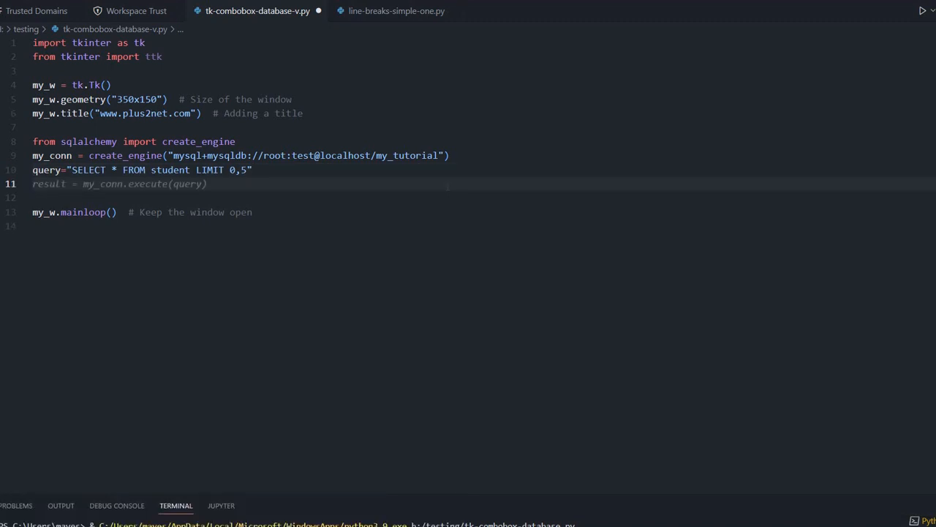
- Store results as my_data=list(my_conn.execute(query)) and declare an empty my_dict={}
{"action": "type", "text": "my"}
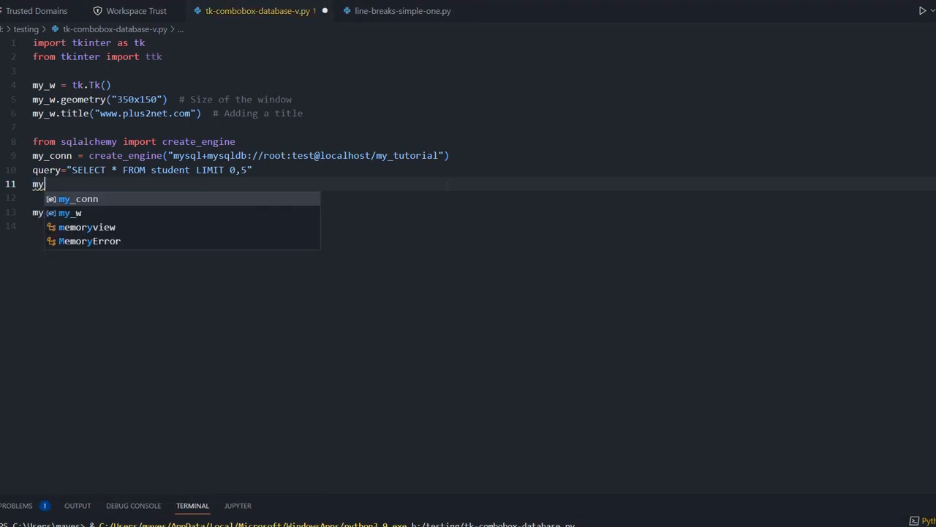
{"action": "type", "text": "_data"}
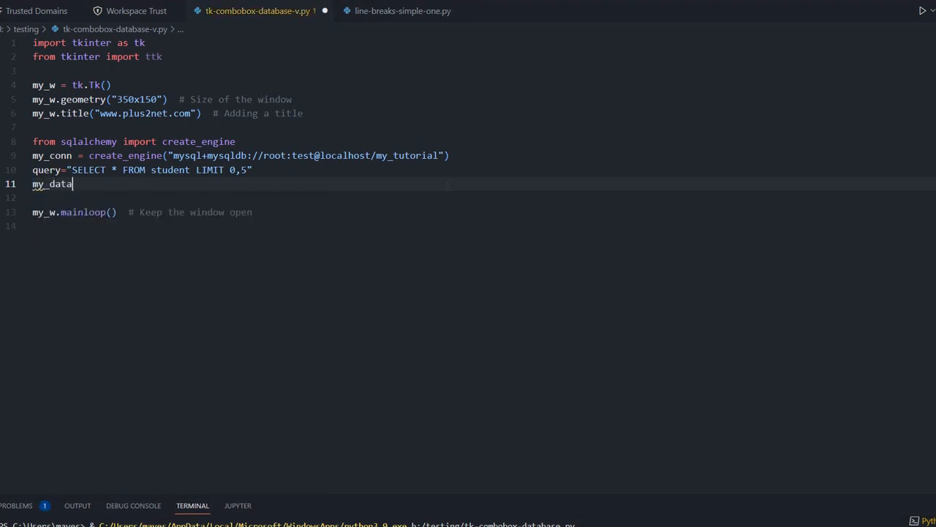
{"action": "type", "text": "=pd.read_sql"}
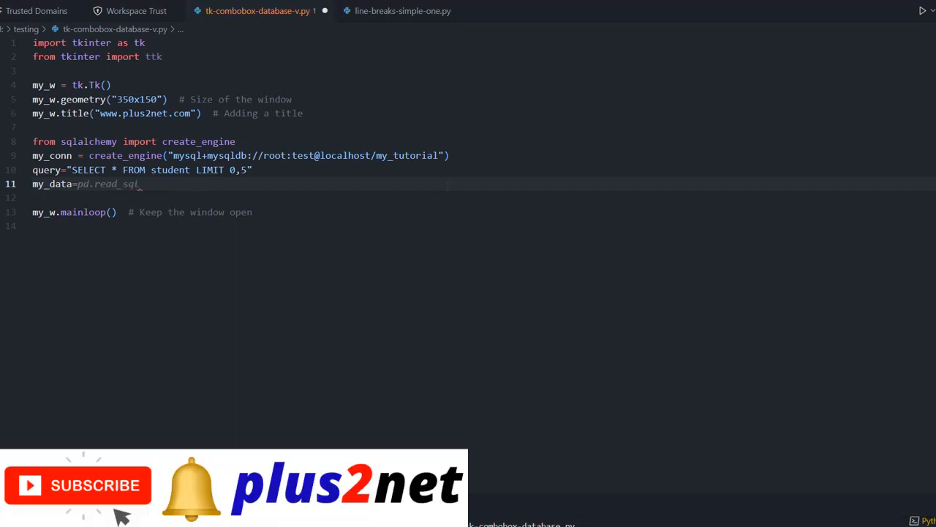
{"action": "type", "text": "my"}
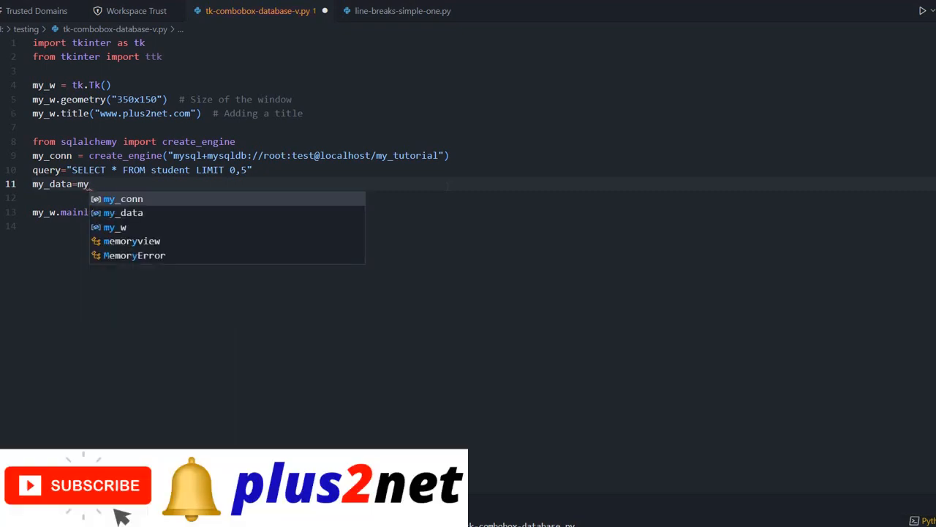
{"action": "type", "text": "conn"}
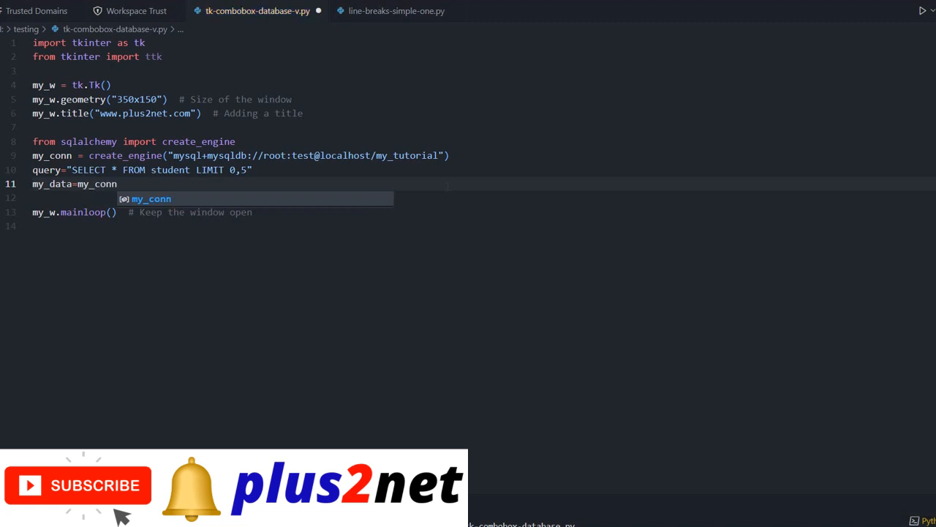
{"action": "type", "text": ".execute(qu"}
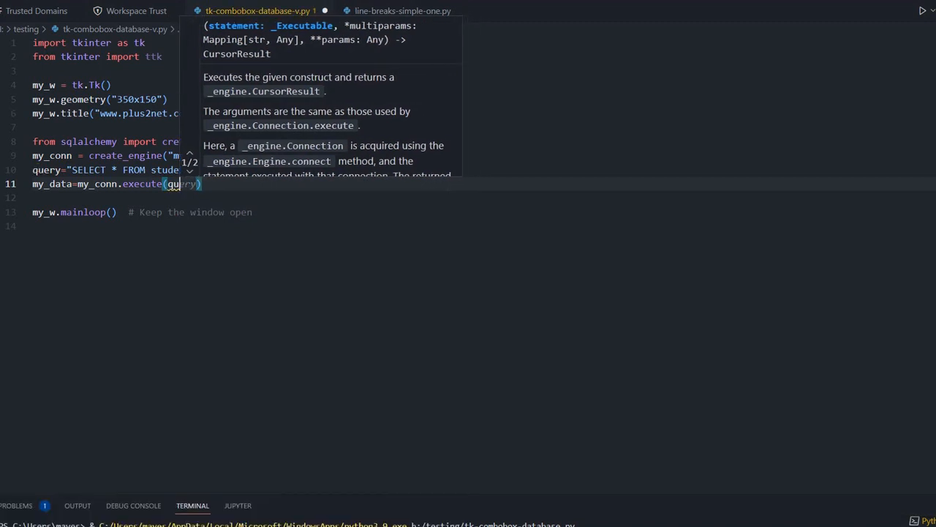
{"action": "key", "text": "Escape"}
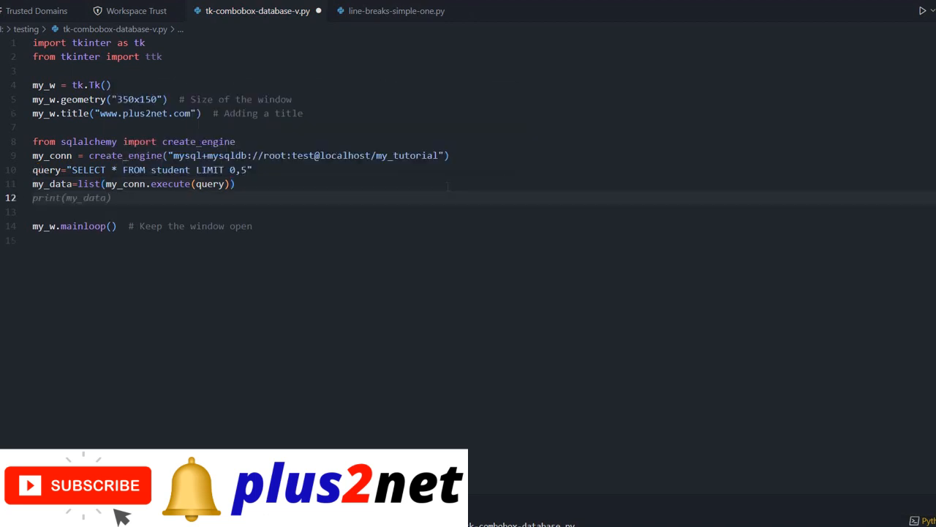
{"action": "type", "text": "my_d"}
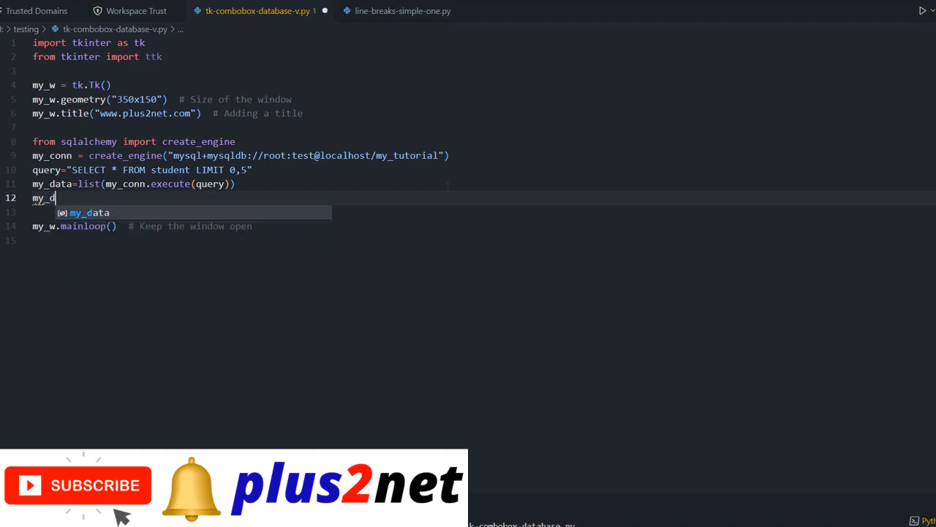
{"action": "type", "text": "ict={}"}
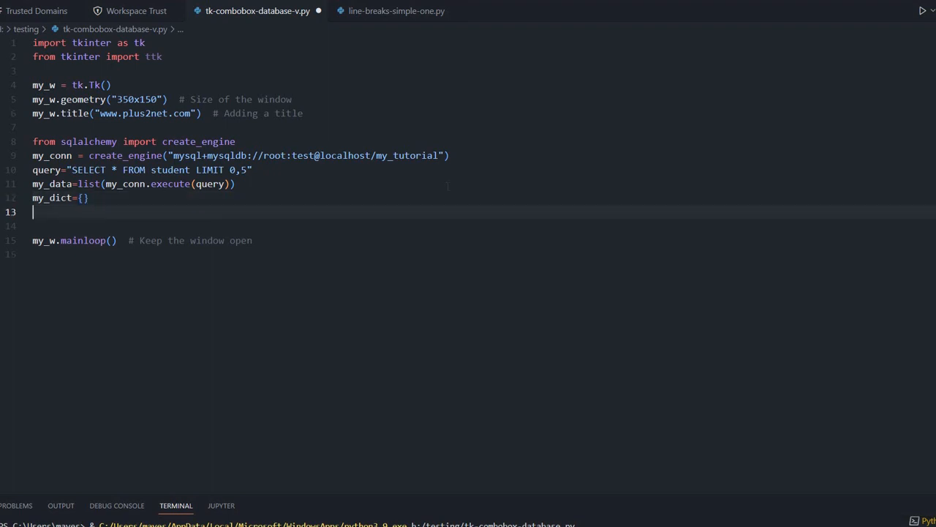
- Declare an empty my_list=[] below my_dict, followed by a blank line
{"action": "type", "text": "my_l"}
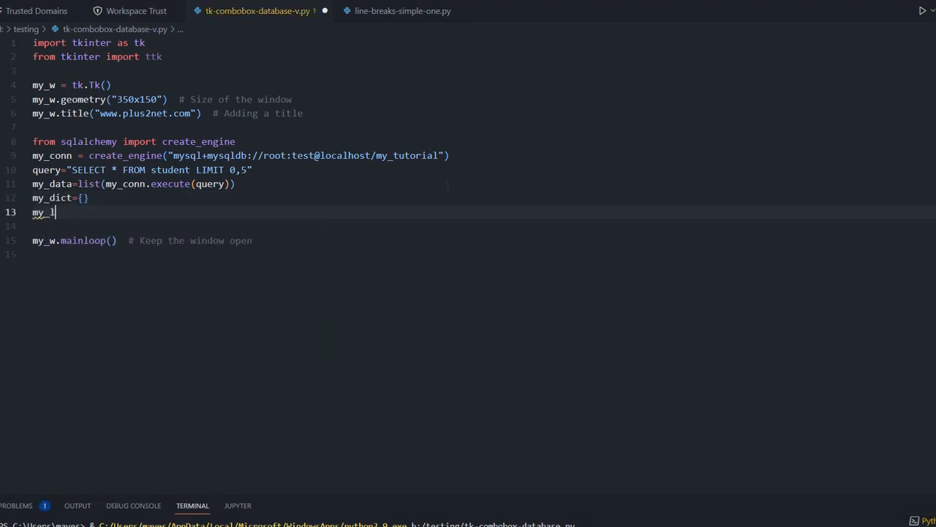
{"action": "type", "text": "ist=["}
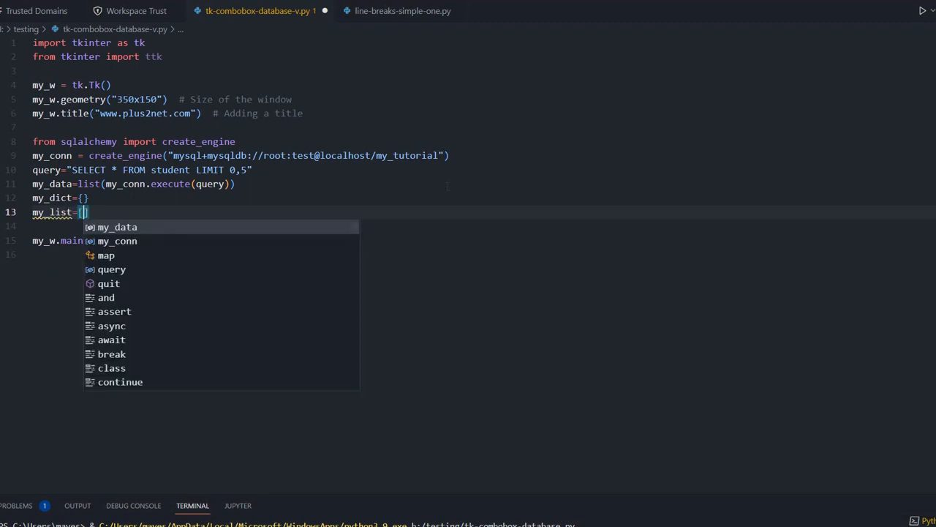
{"action": "key", "text": "Escape"}
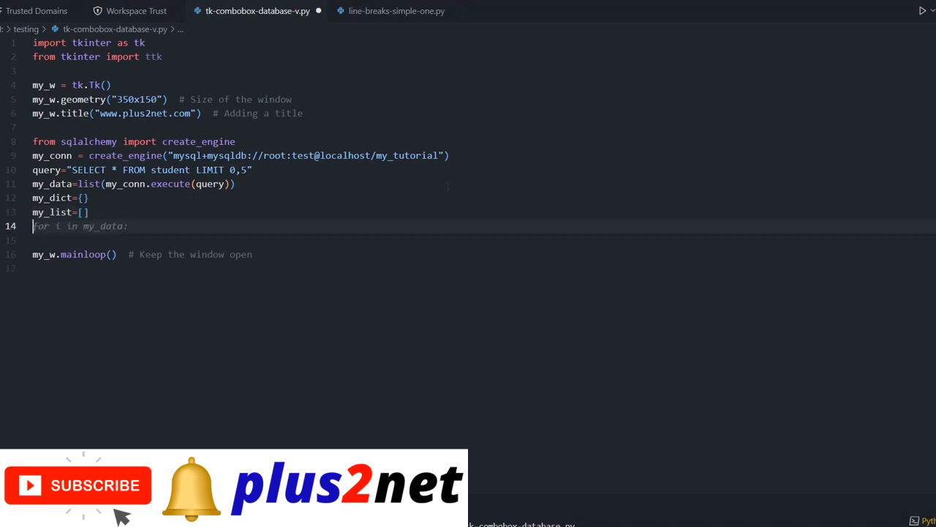
{"action": "key", "text": "enter"}
{"action": "type", "text": "for ro"}
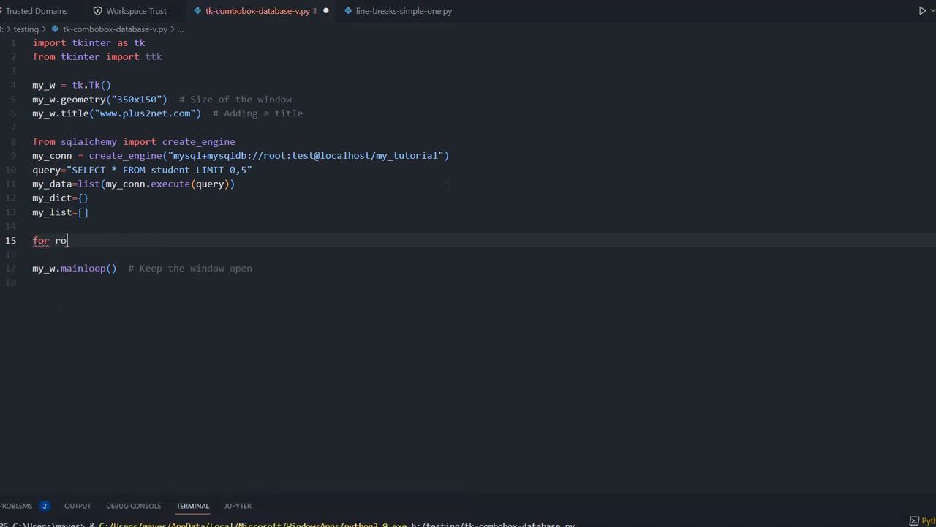
- Write for row in my_data: with my_dict[row[0]] = row and my_list.append(row[1]), each commented
{"action": "type", "text": "w in my_data:"}
{"action": "type", "text": "my_dict"}
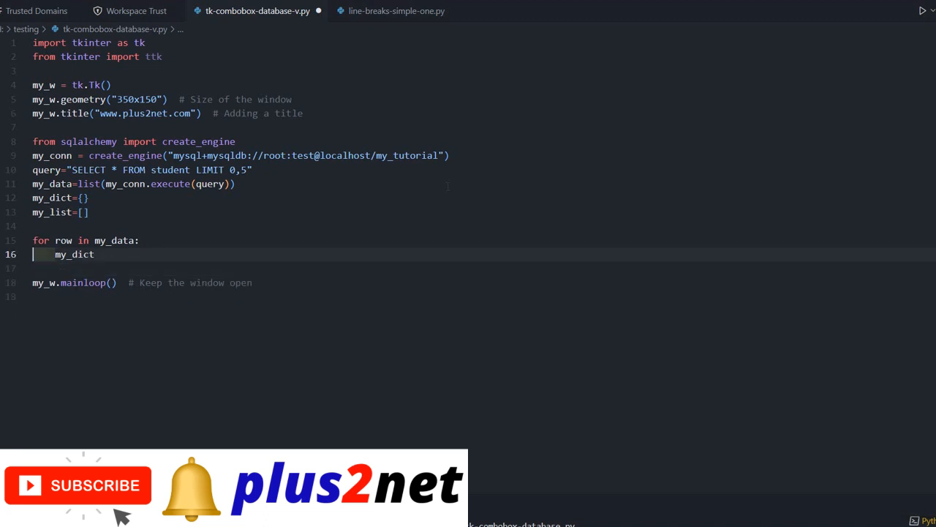
{"action": "type", "text": "["}
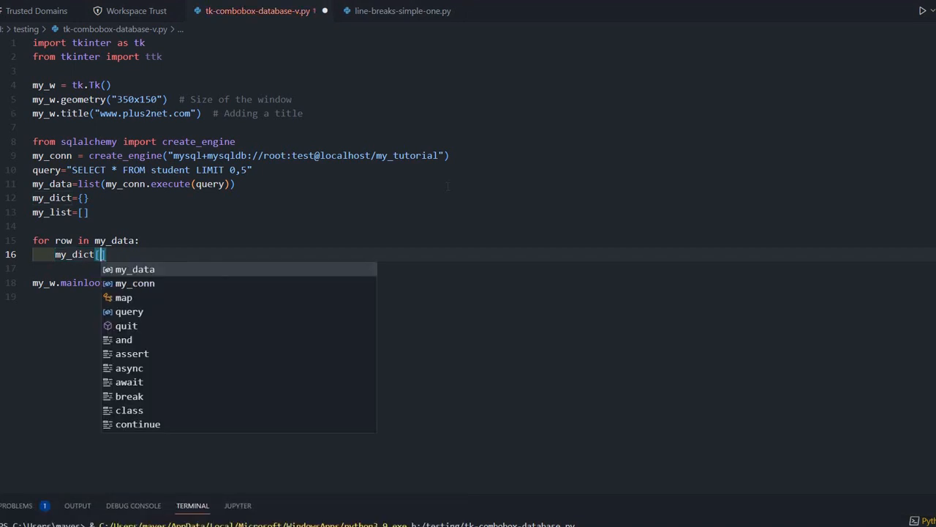
{"action": "type", "text": "row"}
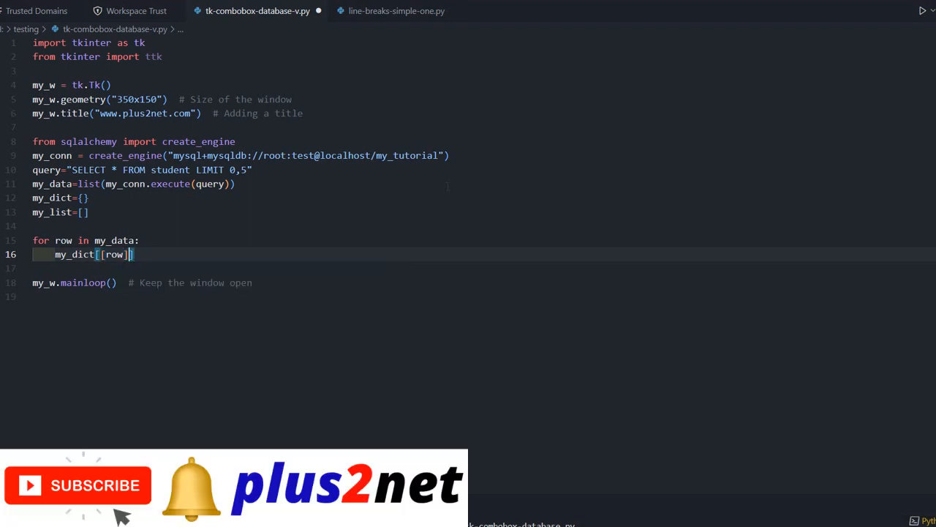
{"action": "type", "text": "[0]"}
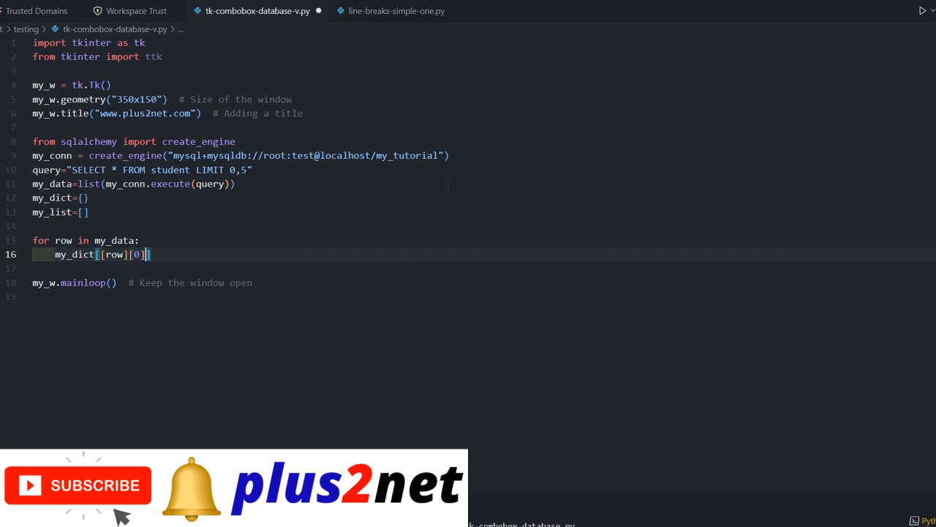
{"action": "type", "text": "[0]"}
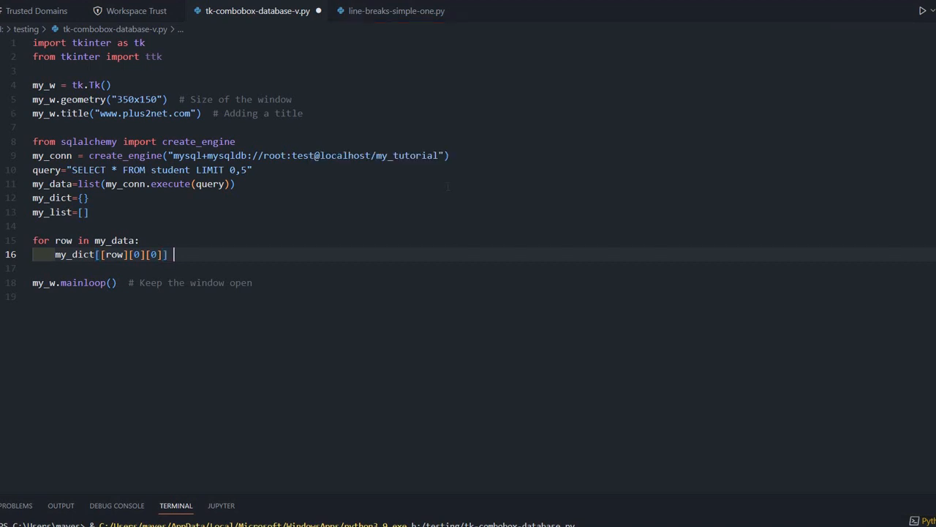
{"action": "type", "text": "= row # Create a dictionary with key as id"}
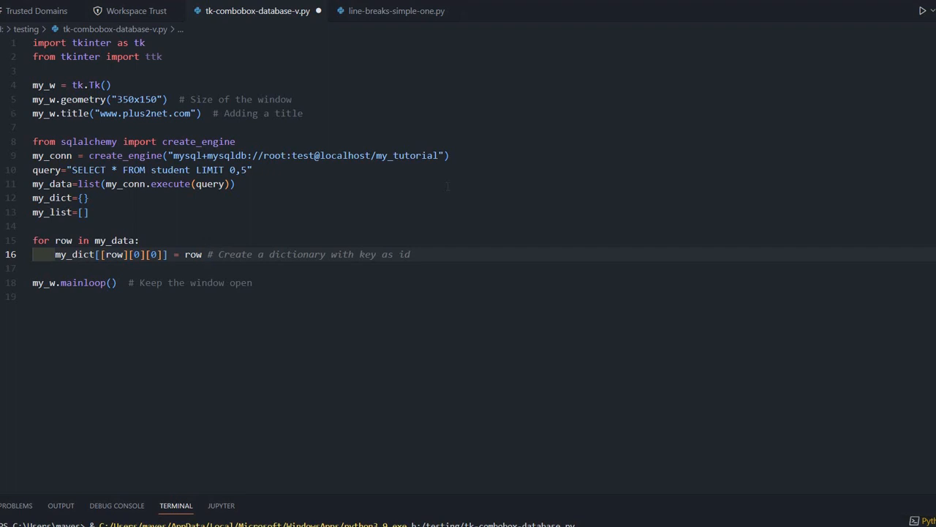
{"action": "left_click", "coordinate": [409, 255]}
{"action": "type", "text": "my_list.append(row[1]) # Create a list with name"}
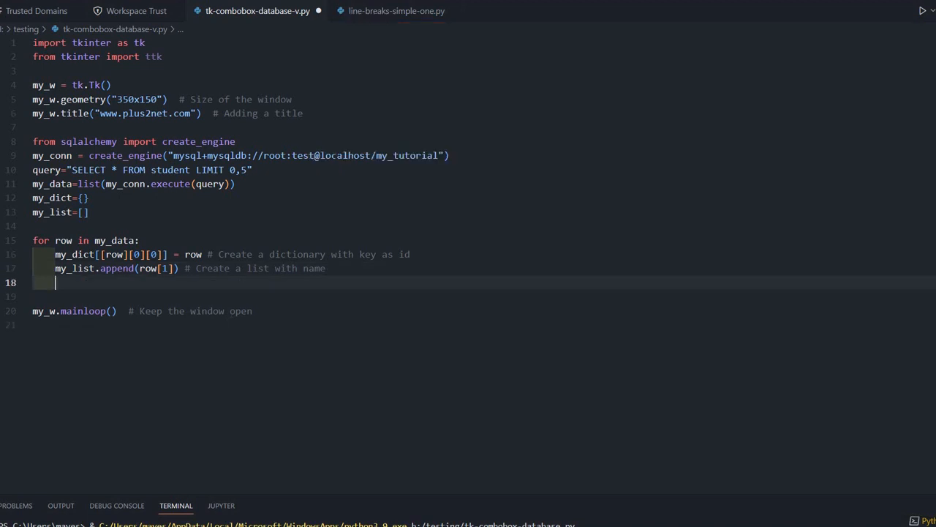
- Define a placeholder my_upd(*args) function whose body is pass
{"action": "type", "text": "def my_upd():"}
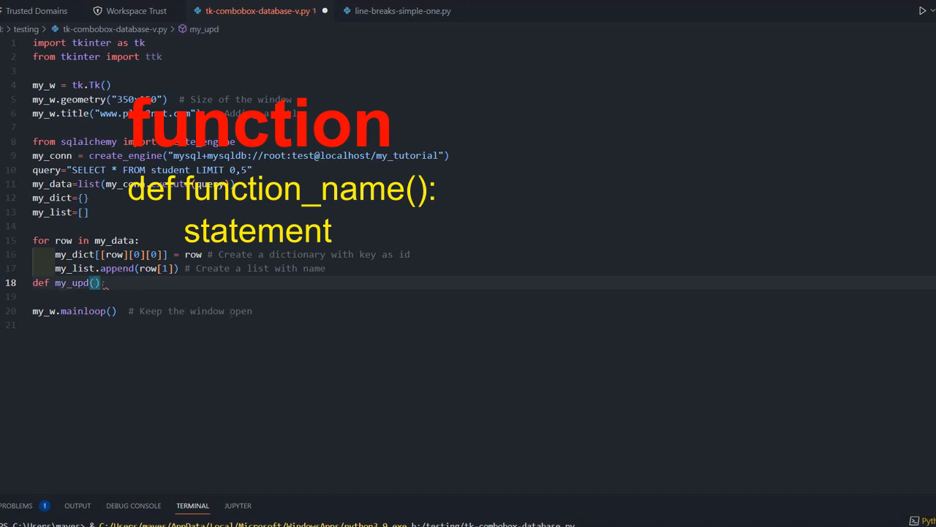
{"action": "type", "text": "*args"}
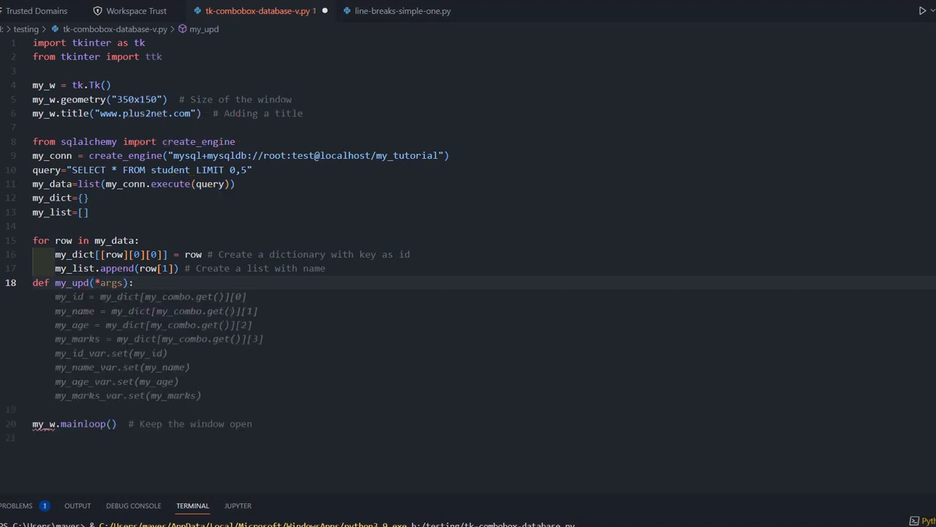
{"action": "type", "text": "pass"}
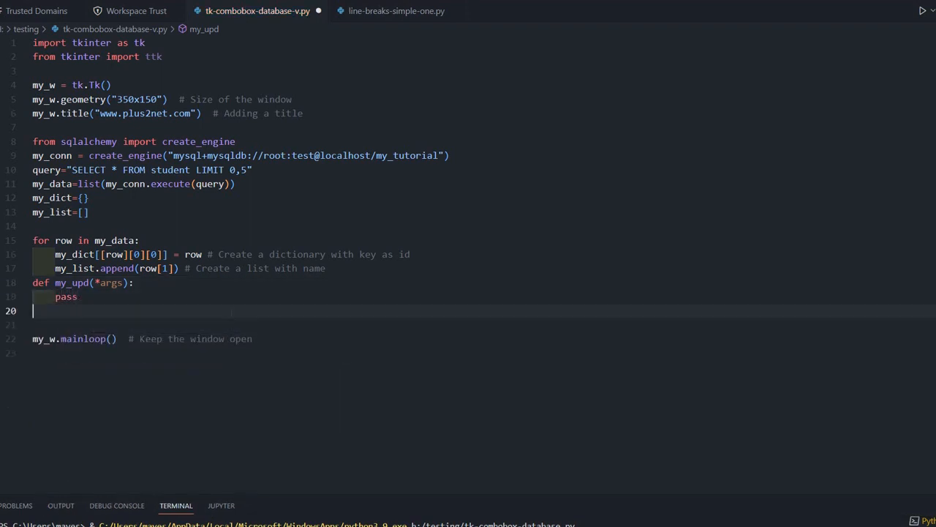
- Declare sel=tk.StringVar() below the my_upd function
{"action": "type", "text": "my_var = tk.StringVar()"}
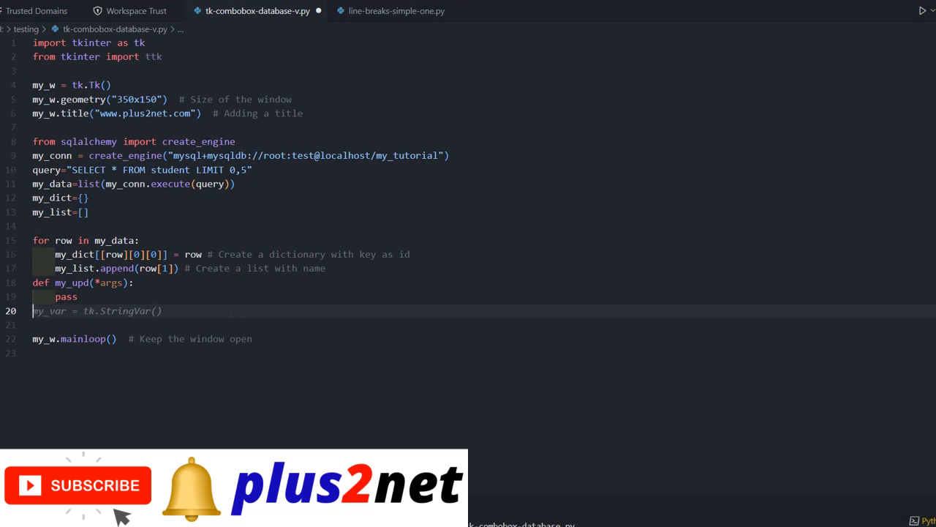
{"action": "type", "text": "s"}
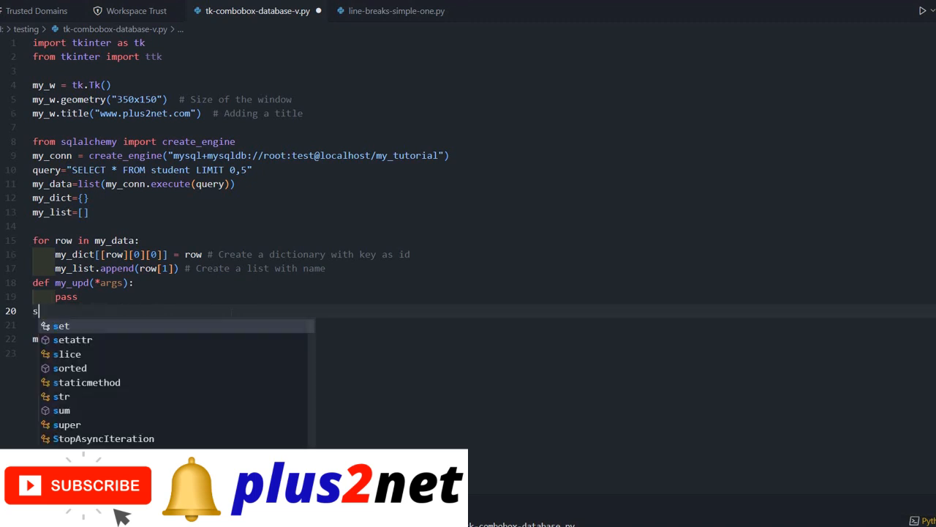
{"action": "type", "text": "el=ttk.Combobox(my_w,values=my_list)"}
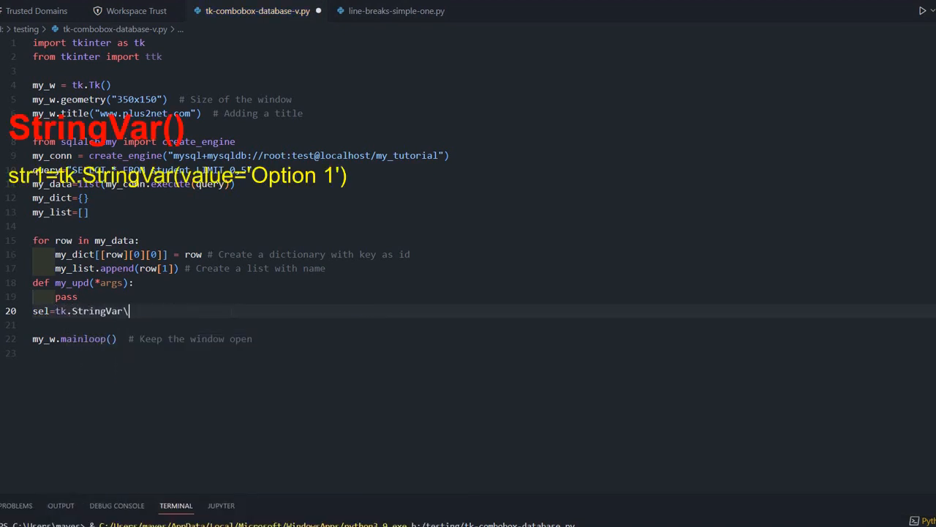
{"action": "type", "text": "()"}
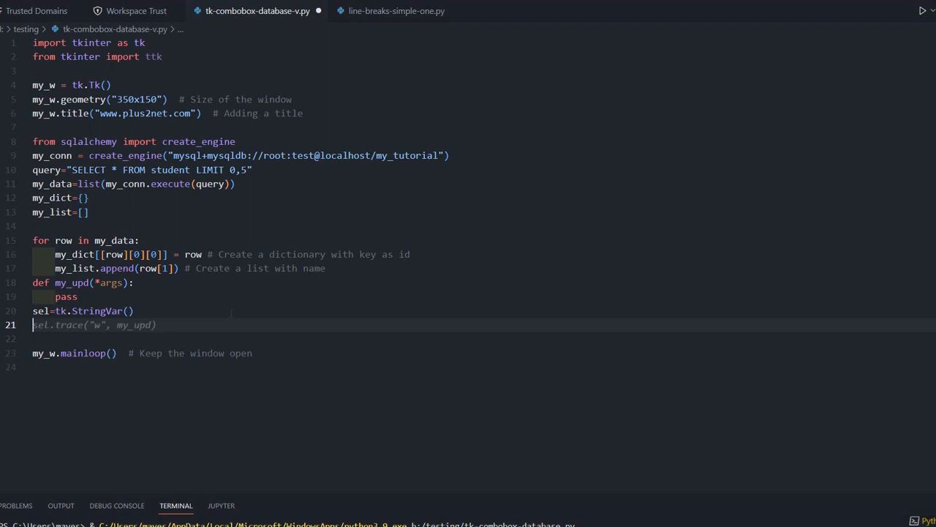
- Create cb1=ttk.Combobox(my_w, textvariable=sel, values=my_list) without the readonly state
{"action": "type", "text": "cb1"}
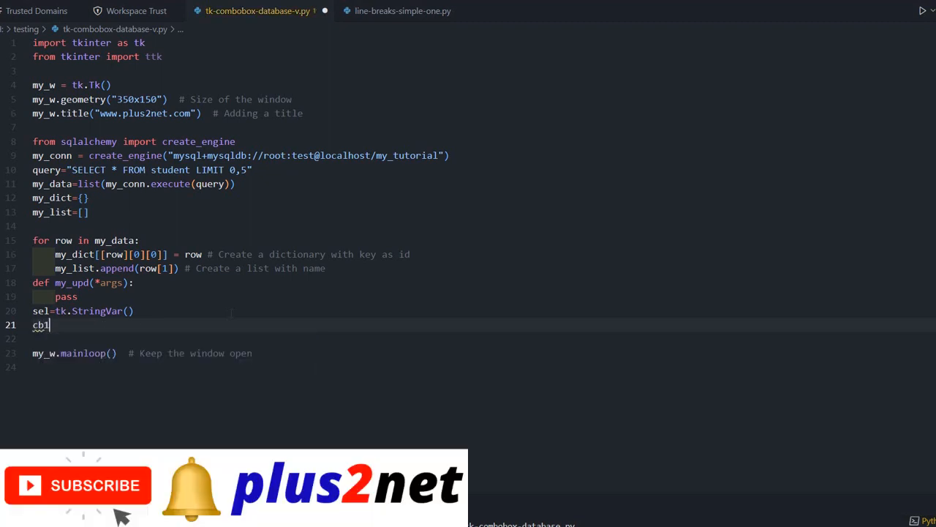
{"action": "type", "text": "=ttk.Combobox(my_w, textvariable=sel, values=my_list, state=\"readonly\")"}
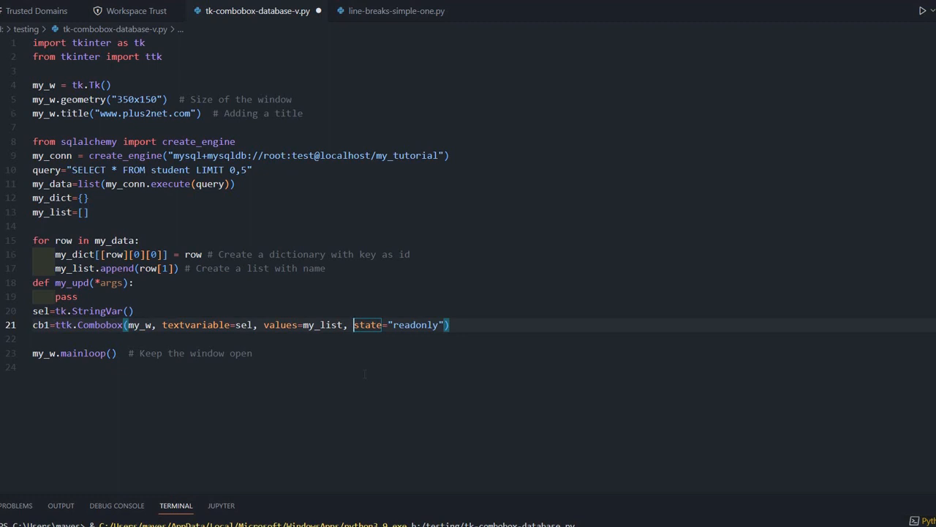
{"action": "left_click", "coordinate": [344, 325]}
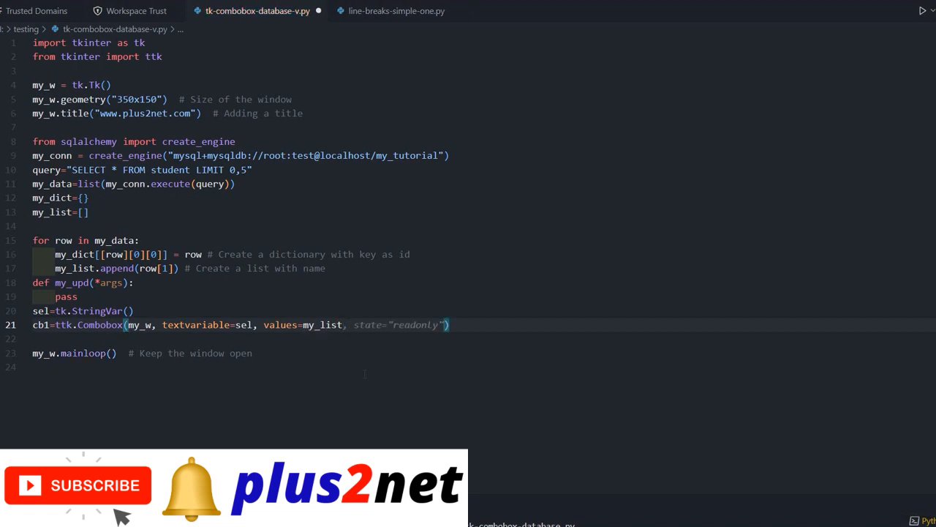
{"action": "key", "text": "BackSpace"}
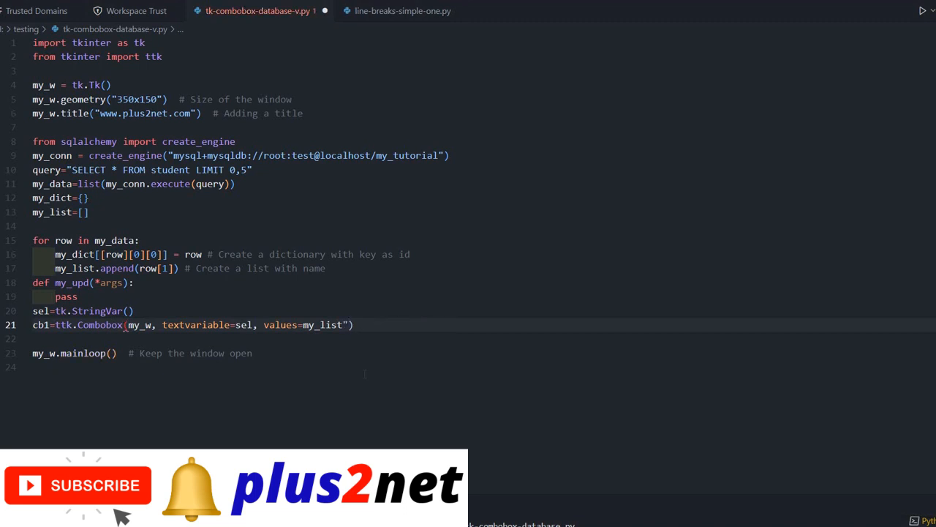
{"action": "type", "text": ", state=\"readonly\""}
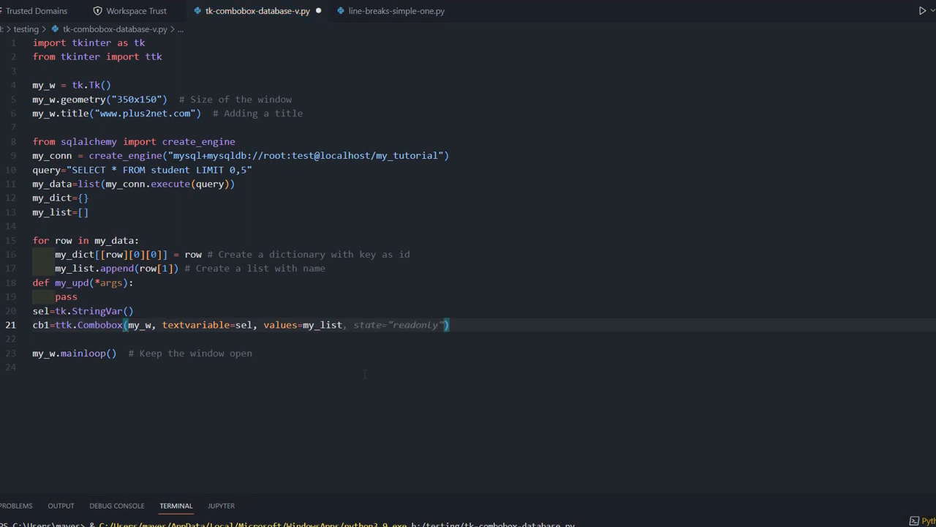
- Place cb1 with grid(row=1,column=1,padx=10,pady=30)
{"action": "key", "text": "Enter"}
{"action": "type", "text": "cb1"}
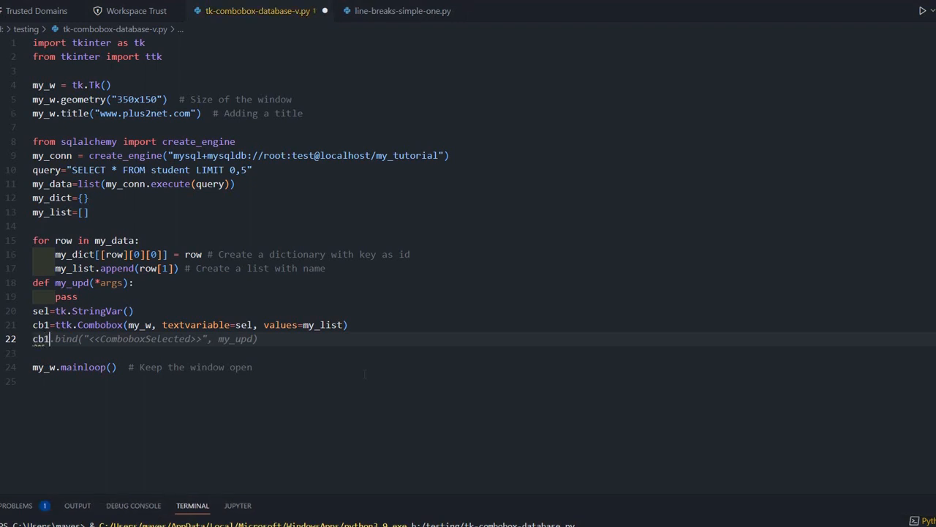
{"action": "type", "text": ".grid(row=1,column=1"}
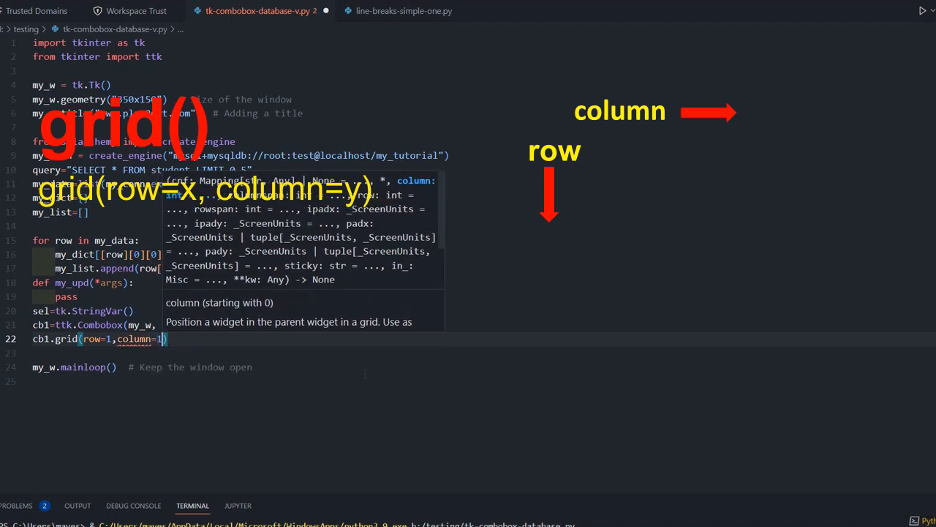
{"action": "type", "text": ",padx=10,pady="}
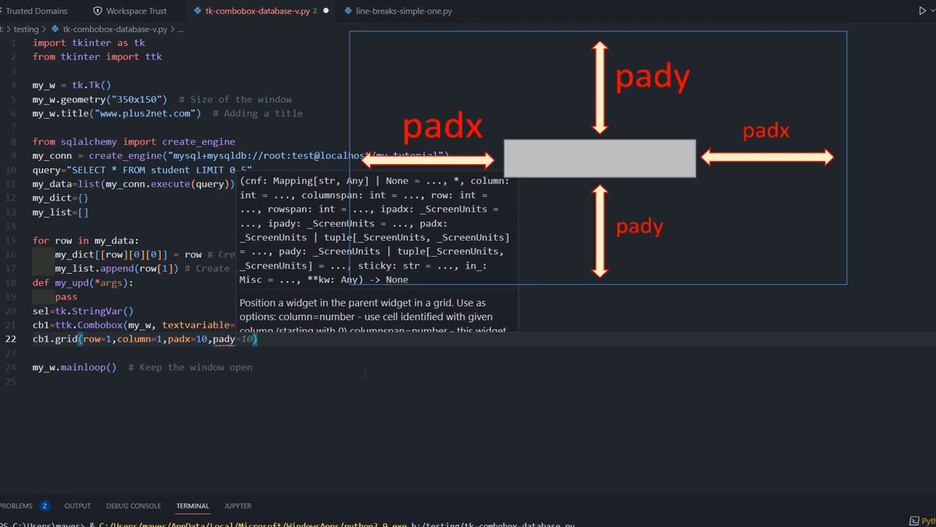
{"action": "type", "text": "30"}
{"action": "type", "text": "l1"}
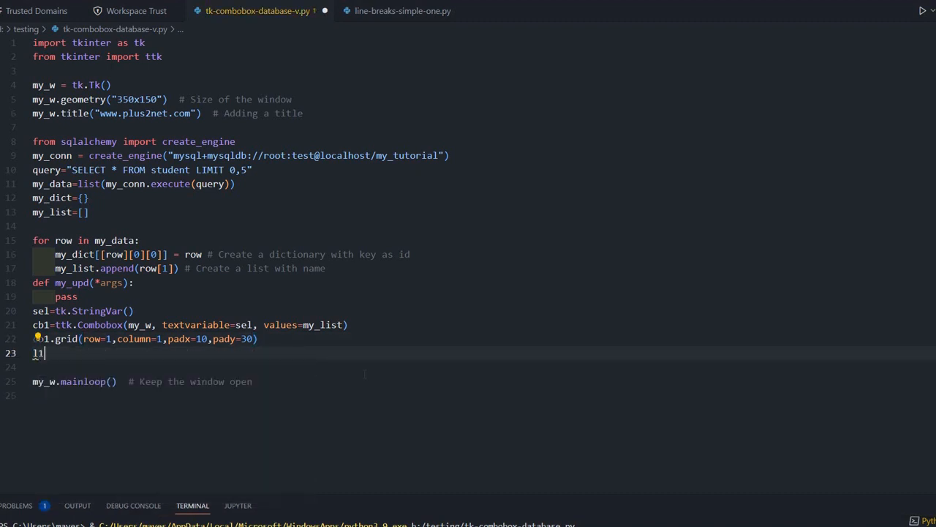
- Add yellow label l1 'Details' at row 1, column 2, and bind <<ComboboxSelected>> on cb1 to my_upd
{"action": "type", "text": "=tk.Label(my_w,text=\"Select Name\")"}
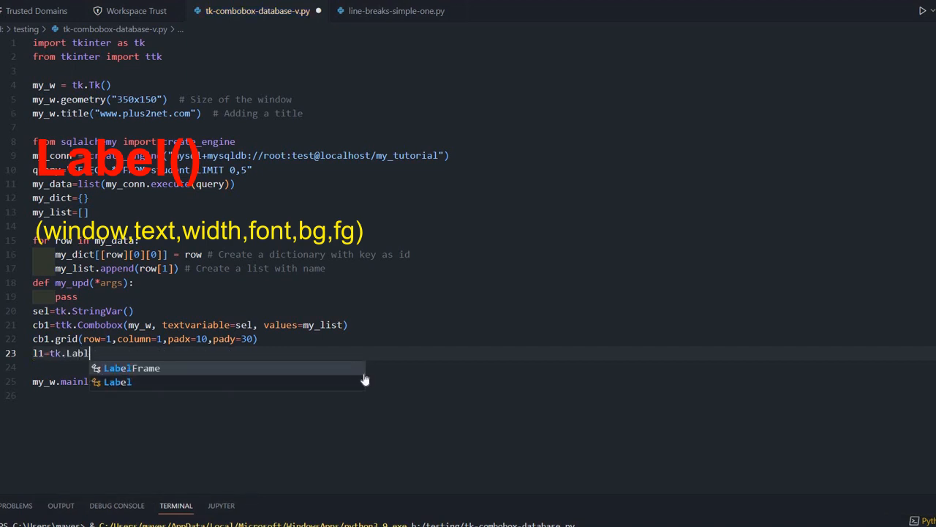
{"action": "type", "text": "(my_w,text=\"Select Name\""}
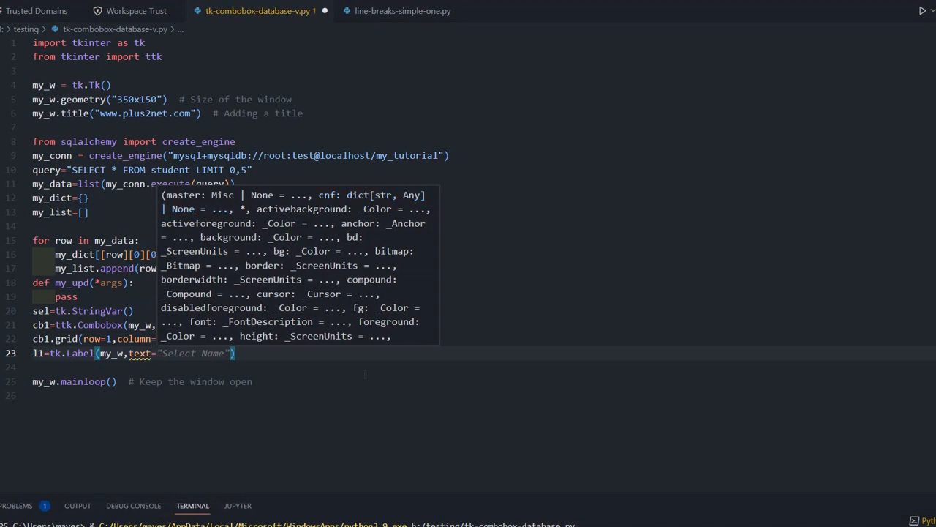
{"action": "type", "text": "Department"}
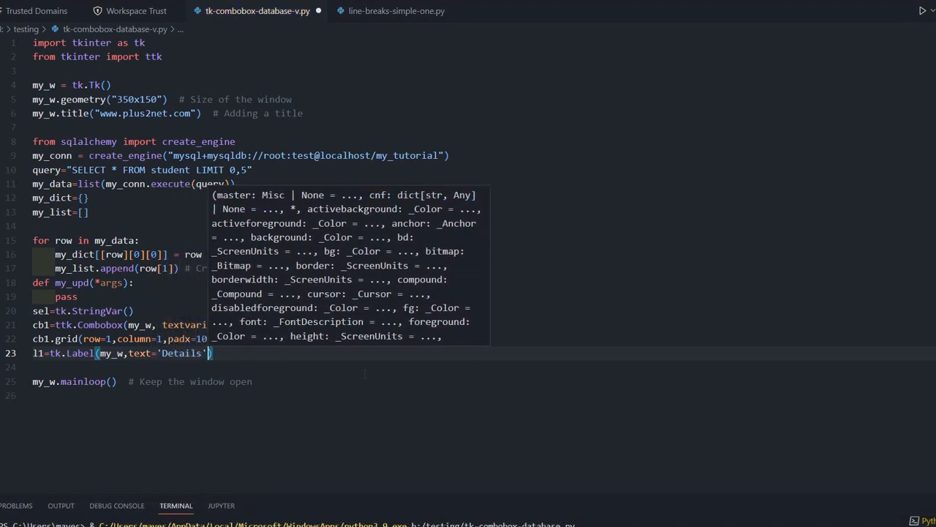
{"action": "type", "text": ",b"}
{"action": "type", "text": "l1.grid(row"}
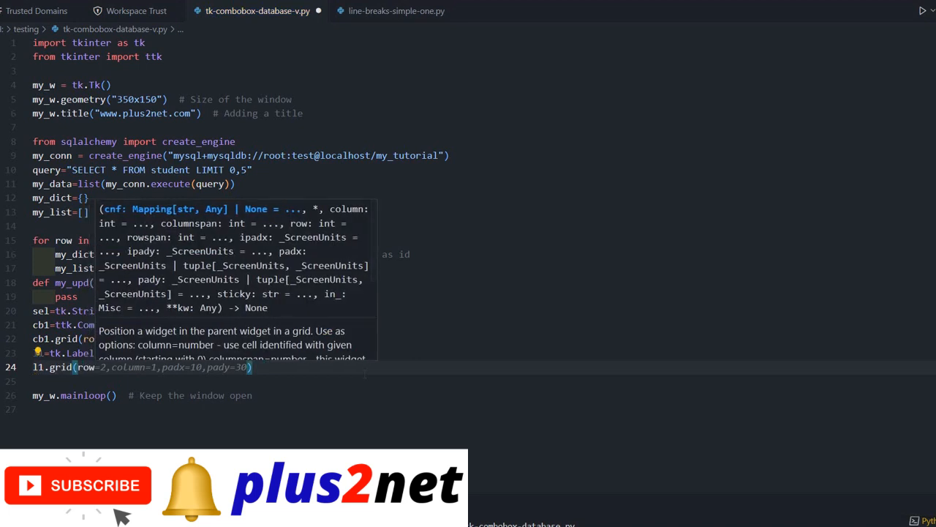
{"action": "type", "text": "column=2"}
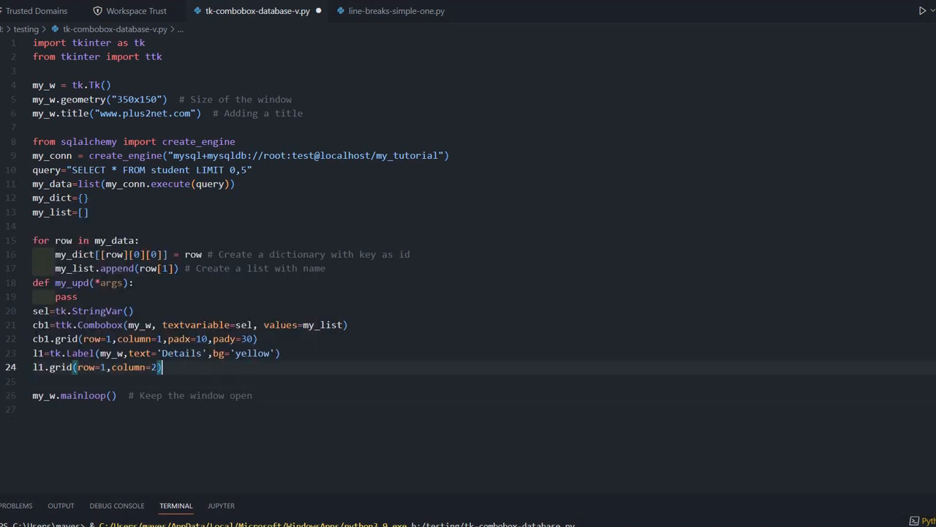
{"action": "type", "text": "cb1.bind(\"<<ComboboxSelected>>\",my_upd)"}
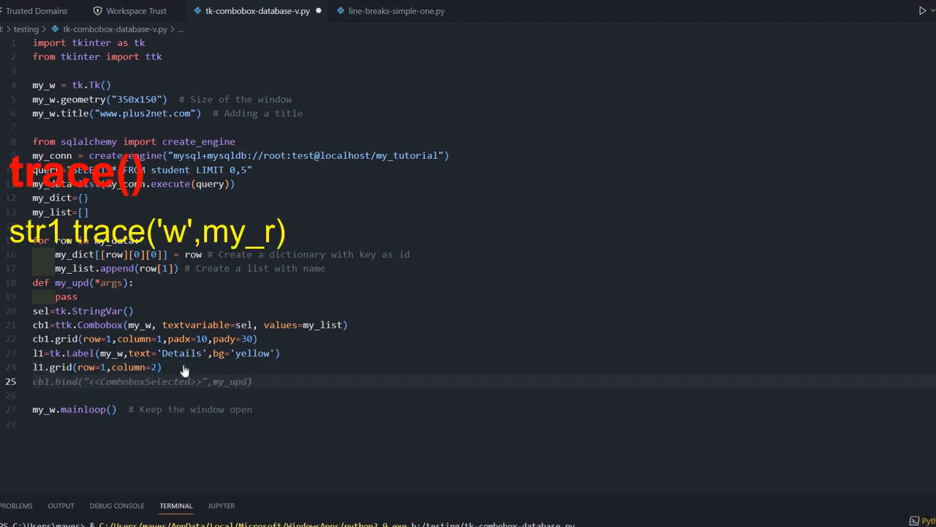
- Add sel.trace('w',my_upd) below the label's grid call
{"action": "type", "text": "sel"}
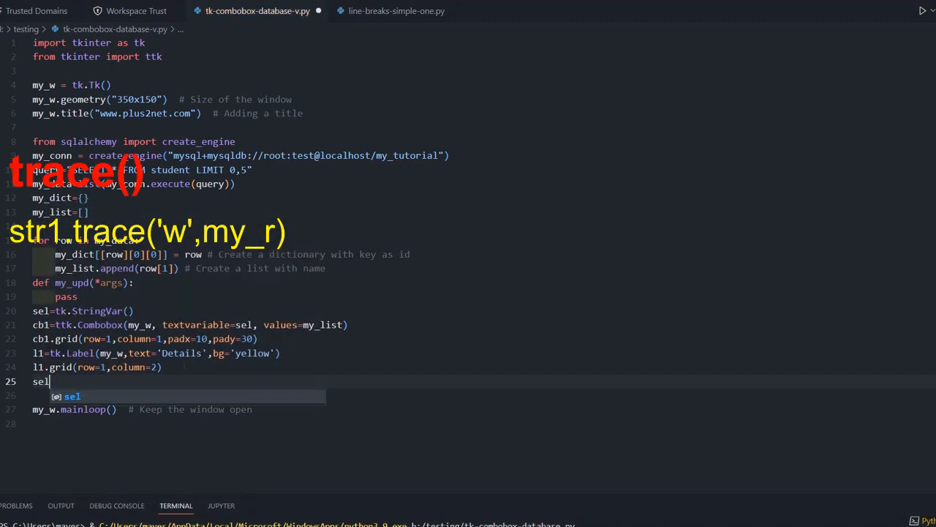
{"action": "type", "text": ".trace('w"}
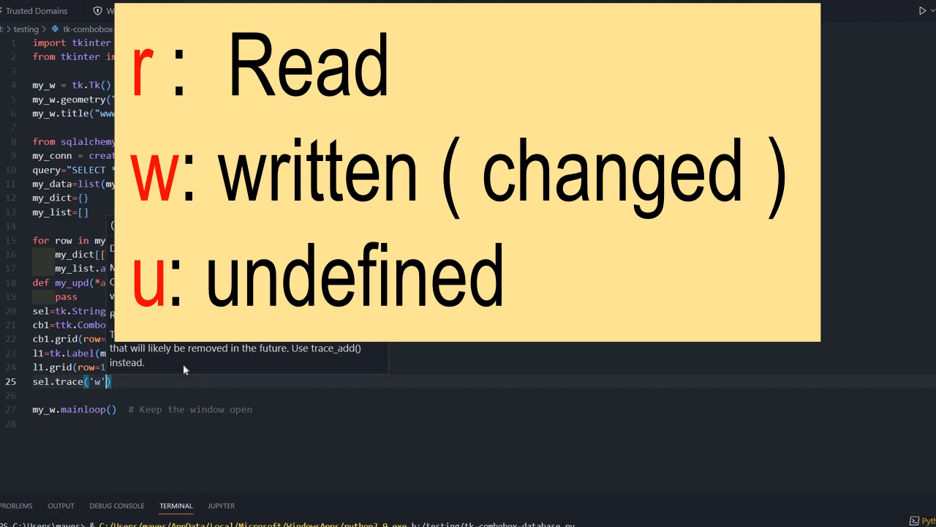
{"action": "type", "text": ",my_upd"}
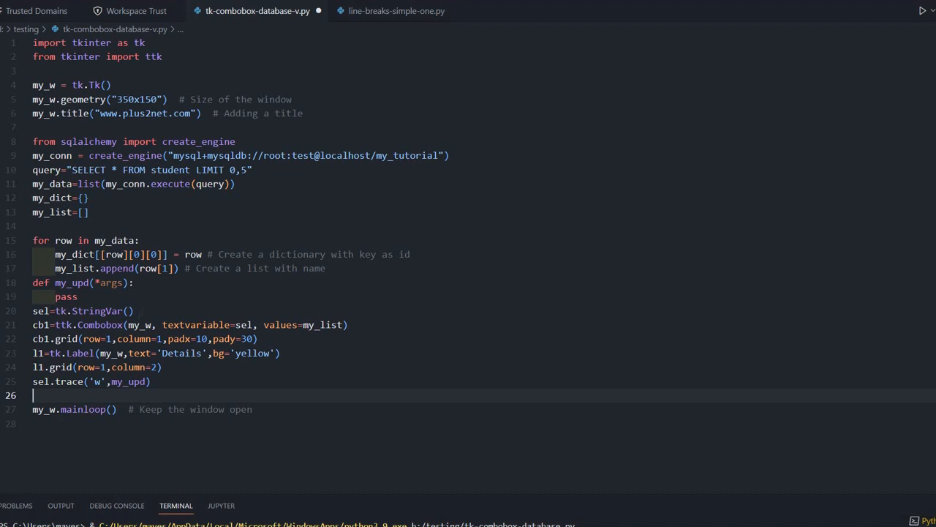
{"action": "left_click", "coordinate": [131, 310]}
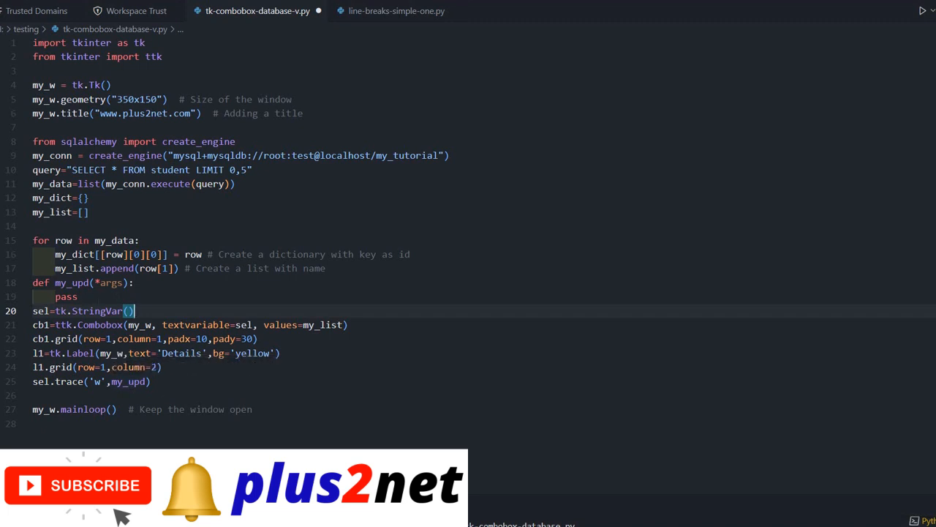
{"action": "mouse_move", "coordinate": [97, 311]}
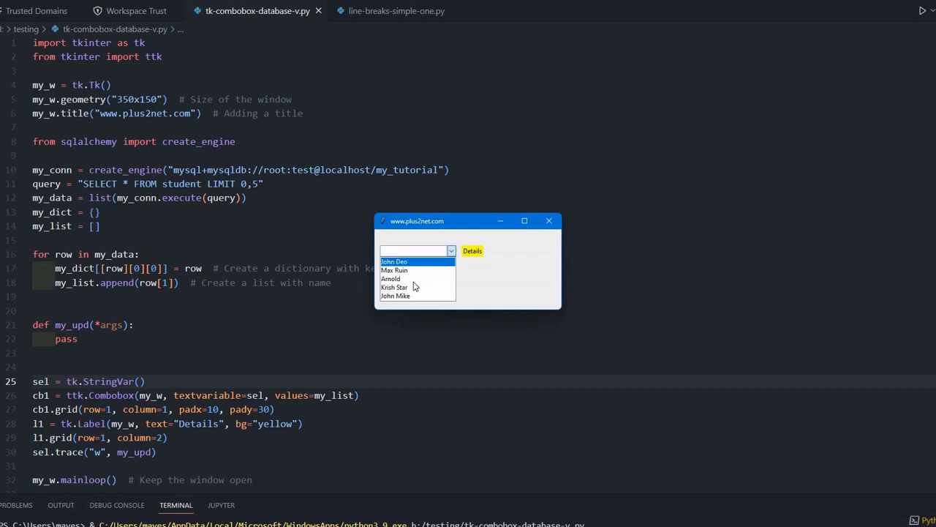
{"action": "mouse_move", "coordinate": [395, 287]}
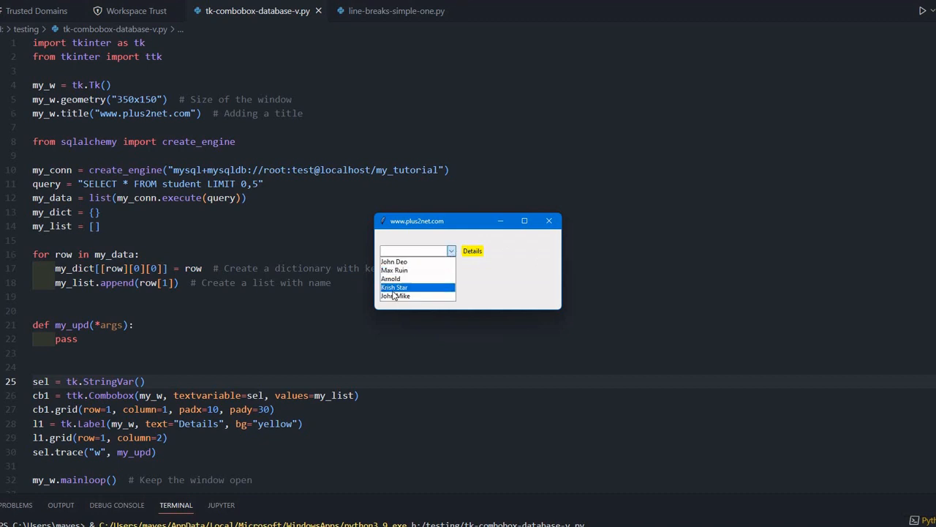
- Pick a name in the test window, close it, change the query to LIMIT 0,10 and save
{"action": "left_click", "coordinate": [395, 287]}
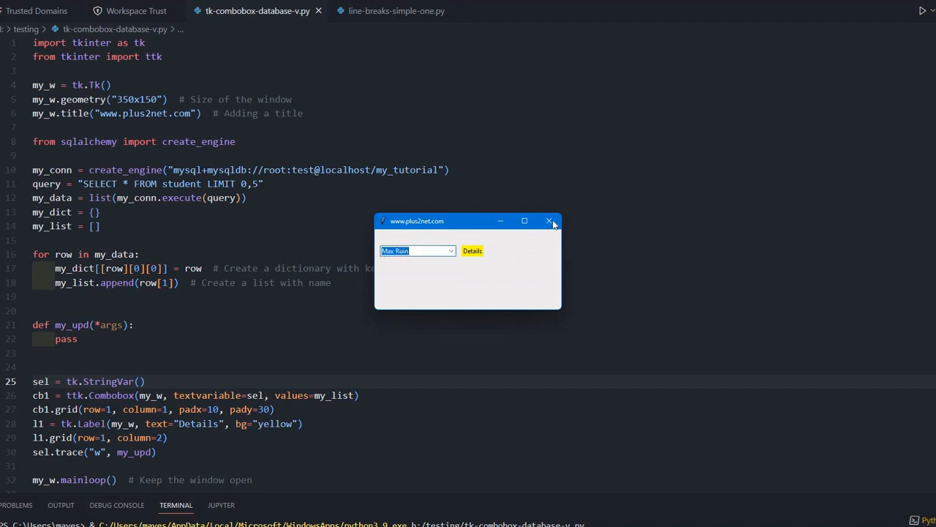
{"action": "left_click", "coordinate": [550, 220]}
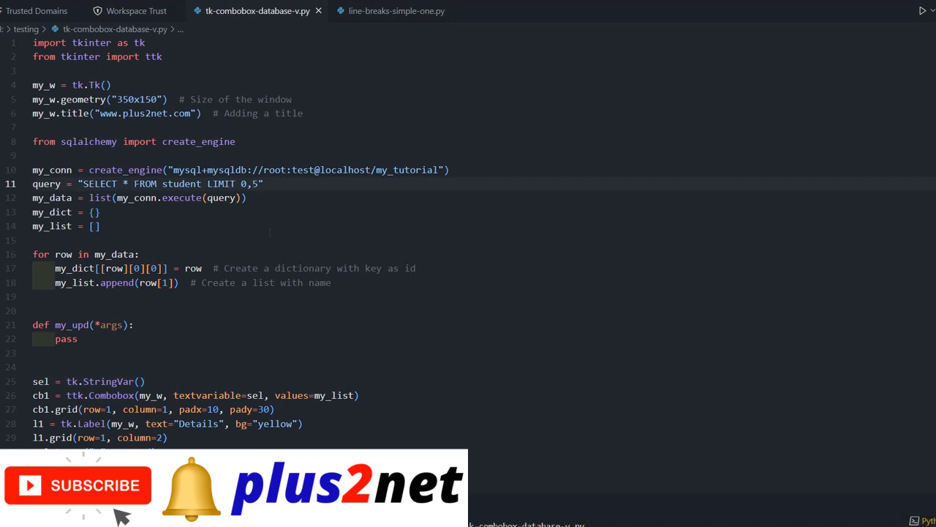
{"action": "type", "text": "0"}
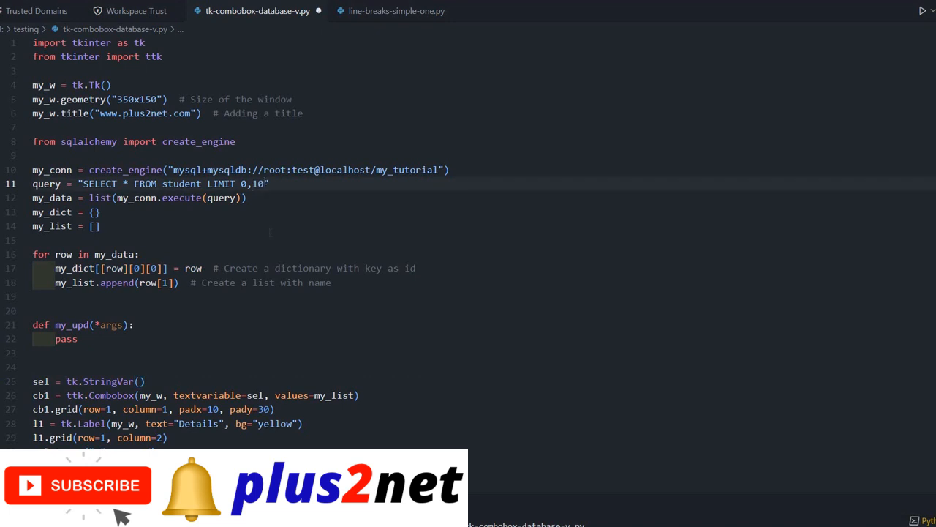
{"action": "key", "text": "ctrl+s"}
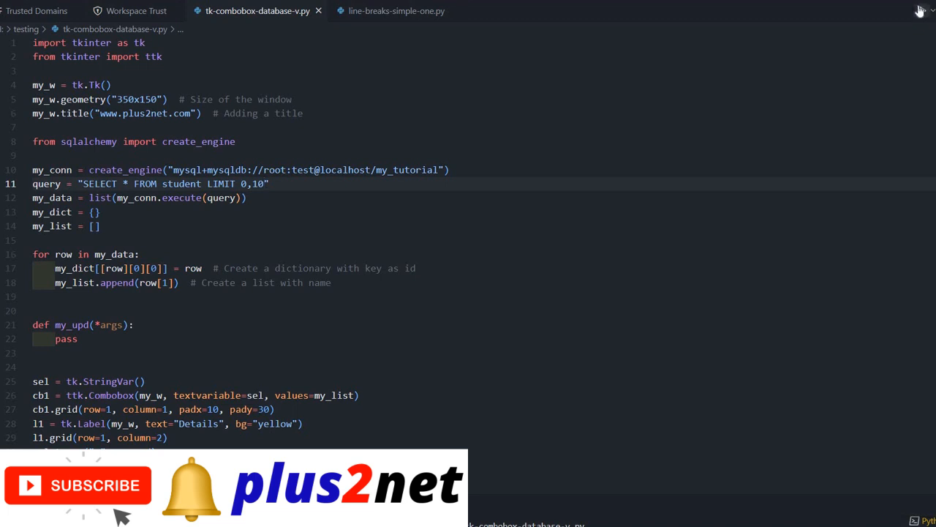
- Rerun the script and confirm the combobox lists ten student names
{"action": "left_click", "coordinate": [921, 10]}
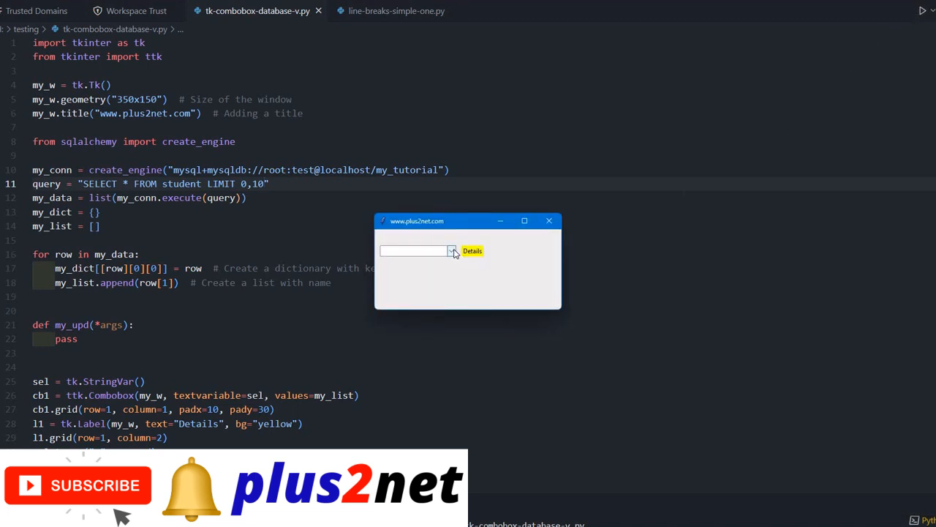
{"action": "left_click", "coordinate": [450, 252]}
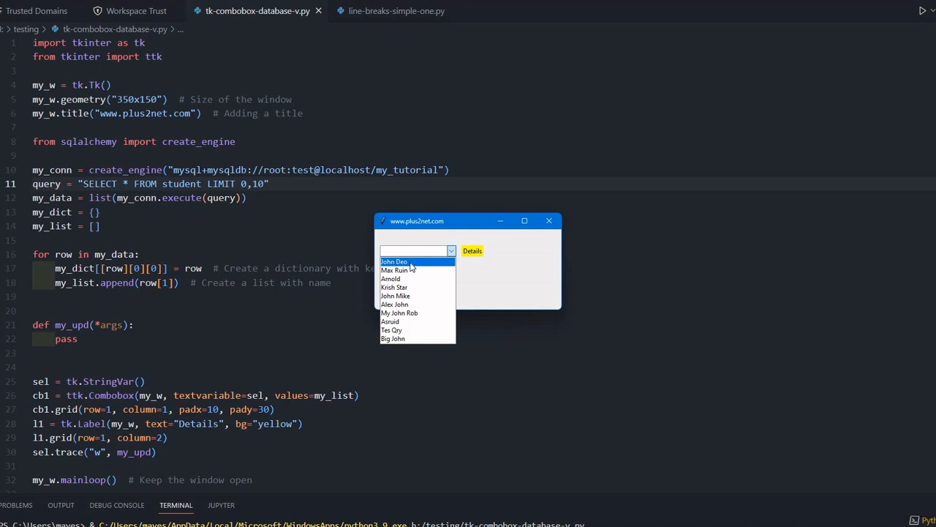
{"action": "left_click", "coordinate": [549, 219]}
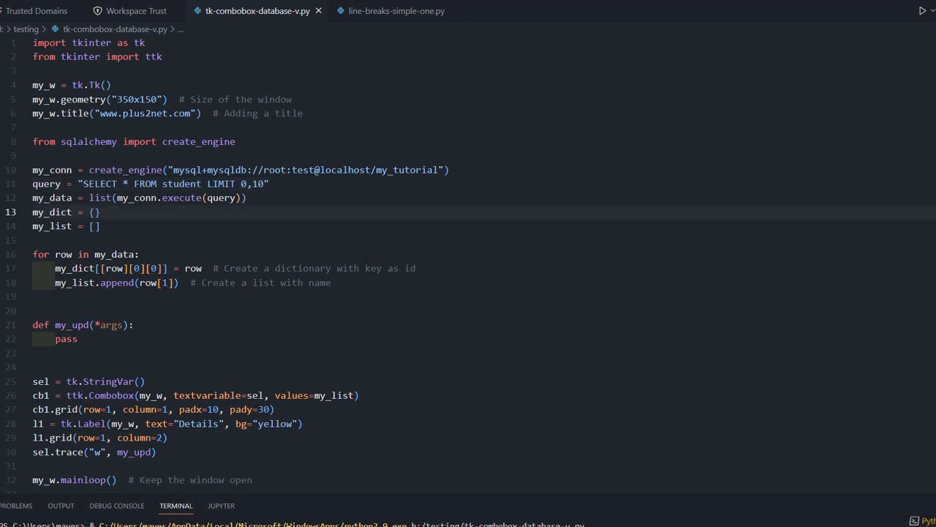
- Replace pass in my_upd with l1.config(text='') to clear the label
{"action": "scroll", "scroll_direction": "down", "scroll_amount": 3}
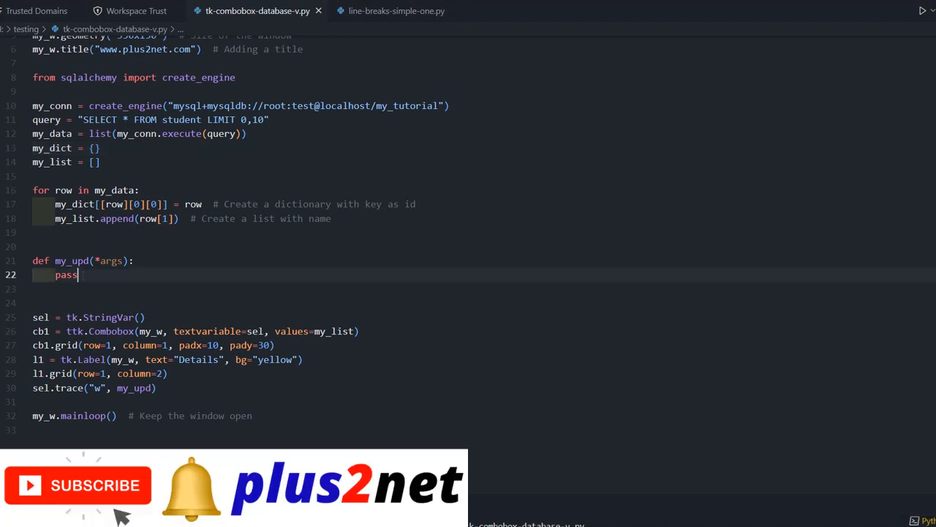
{"action": "left_click", "coordinate": [77, 275]}
{"action": "type", "text": "l"}
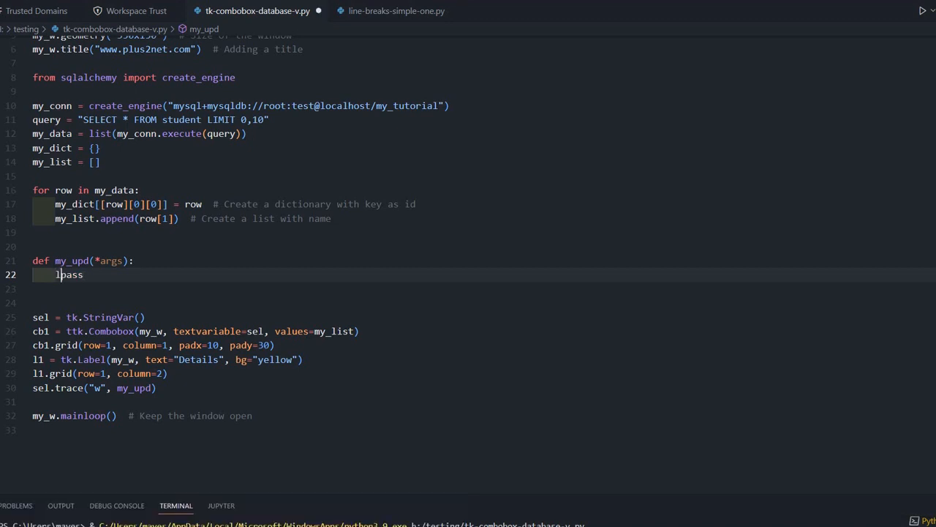
{"action": "type", "text": "1"}
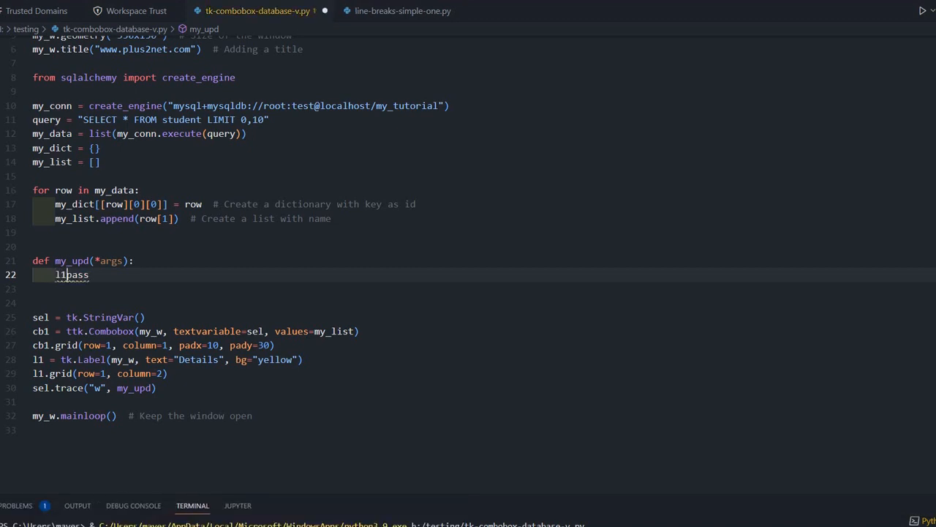
{"action": "type", "text": ".config(text='"}
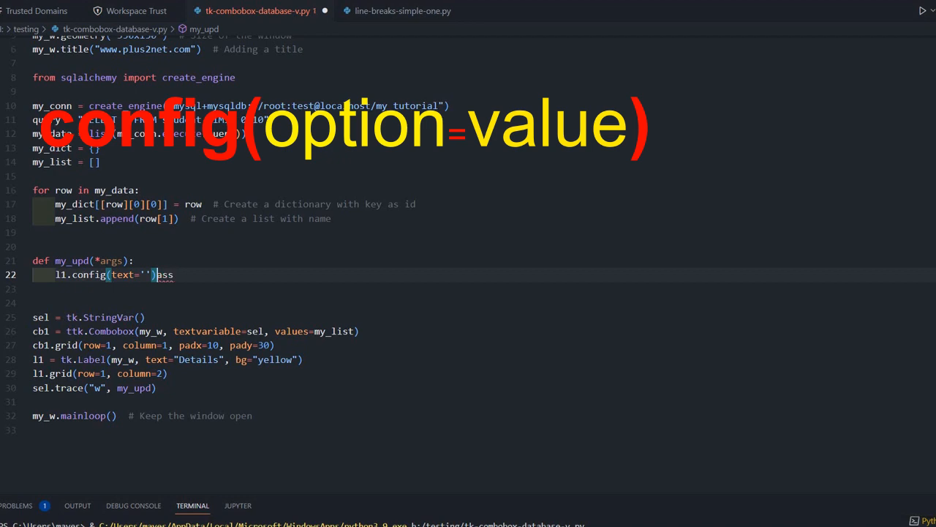
{"action": "key", "text": "BackSpace"}
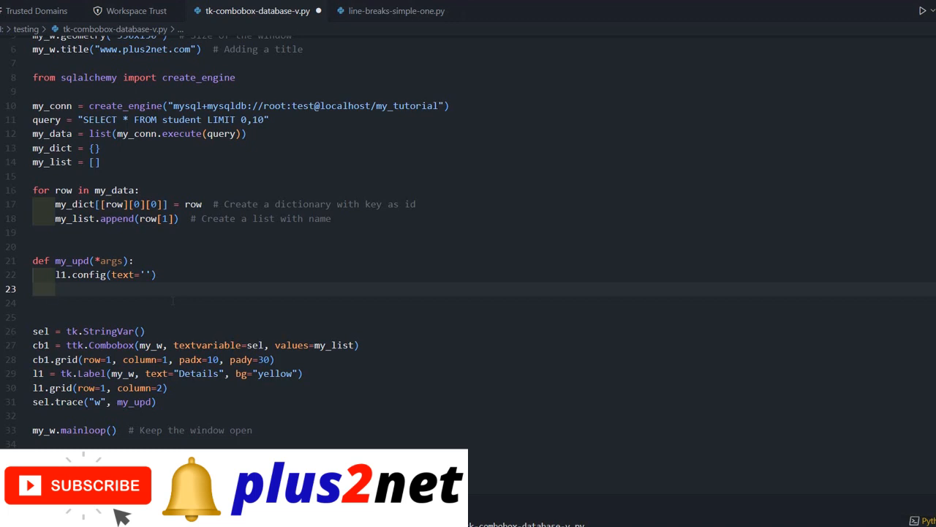
- Add the loop for i,j in my_dict.items(): inside my_upd
{"action": "type", "text": "for i"}
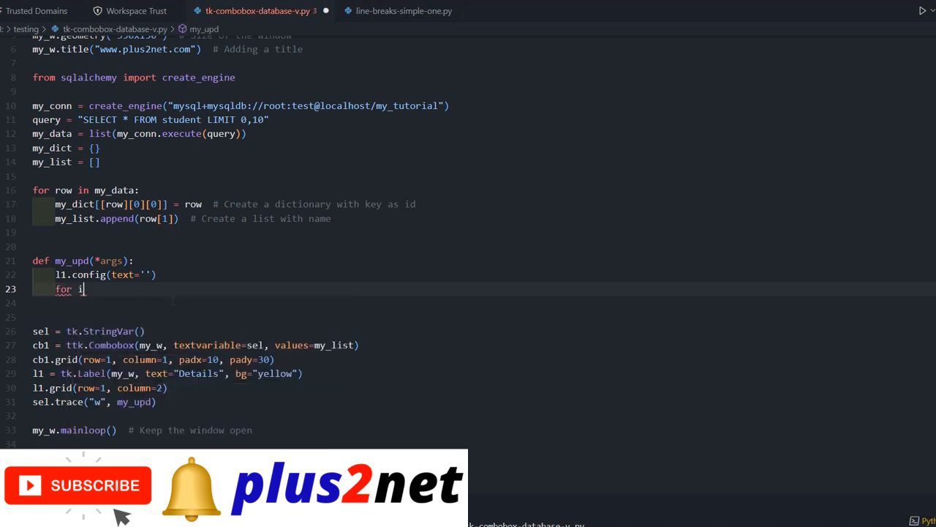
{"action": "type", "text": ",j in my_dict"}
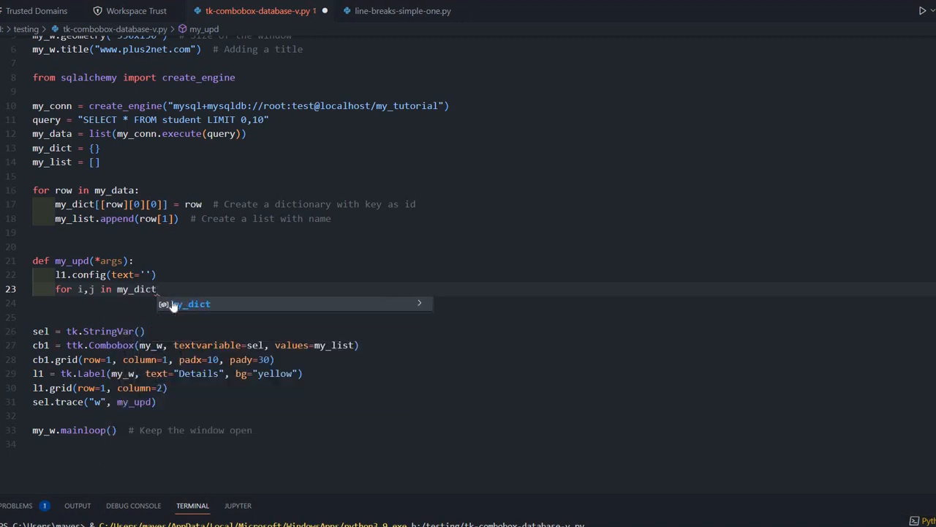
{"action": "type", "text": ".items("}
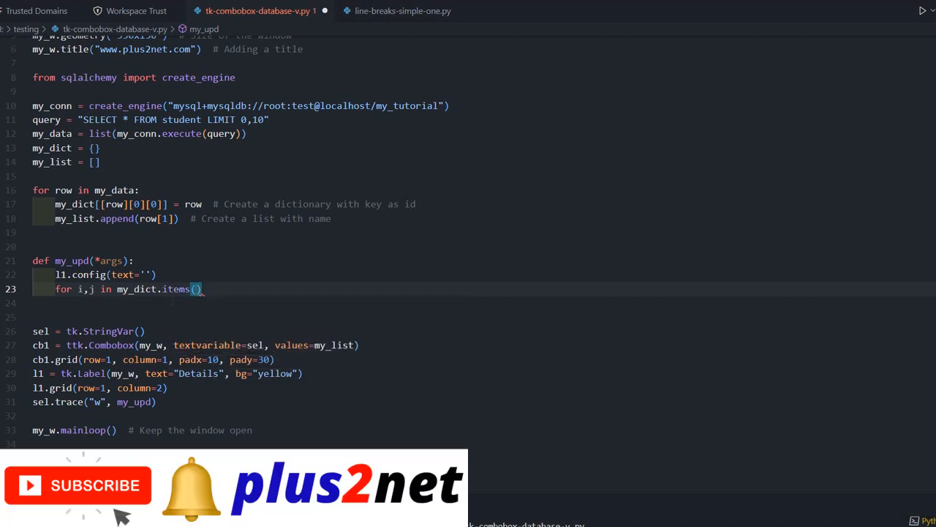
{"action": "type", "text": ":"}
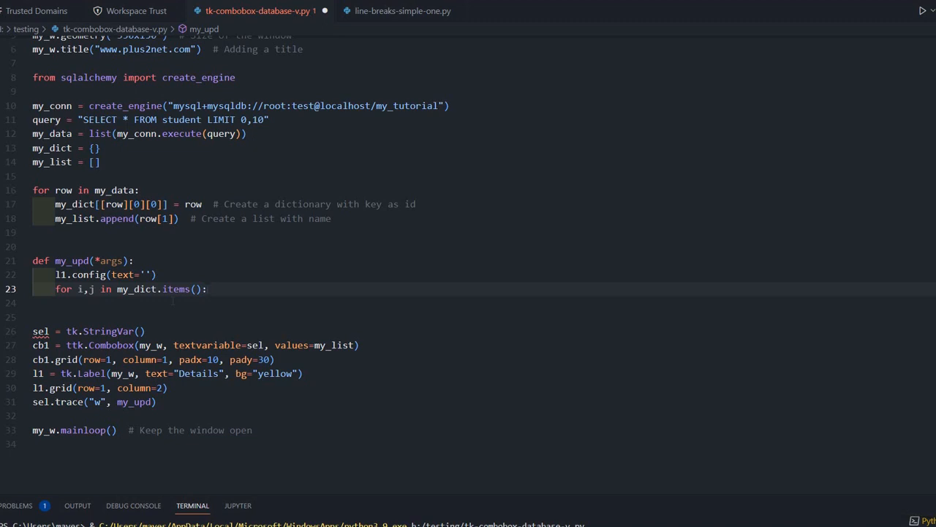
- Add the condition if j[1]==sel.get(): inside the loop
{"action": "type", "text": "if"}
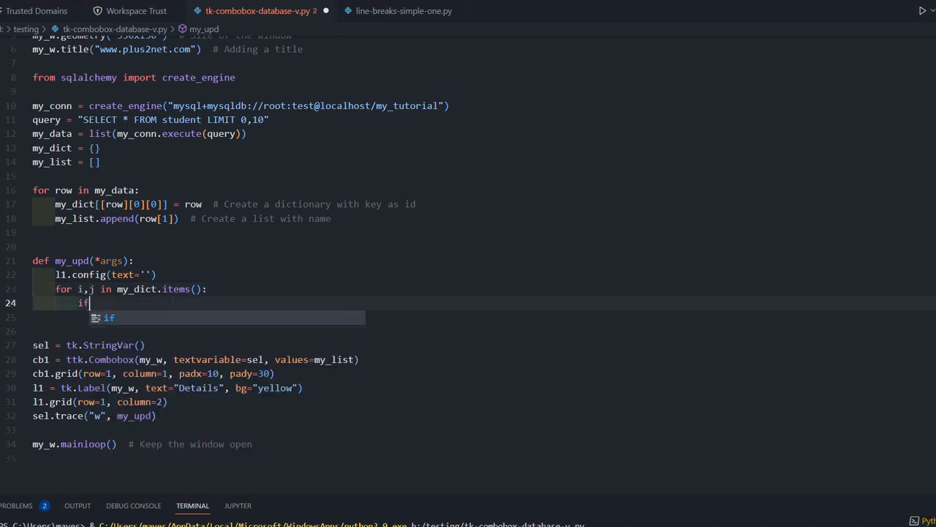
{"action": "type", "text": "j["}
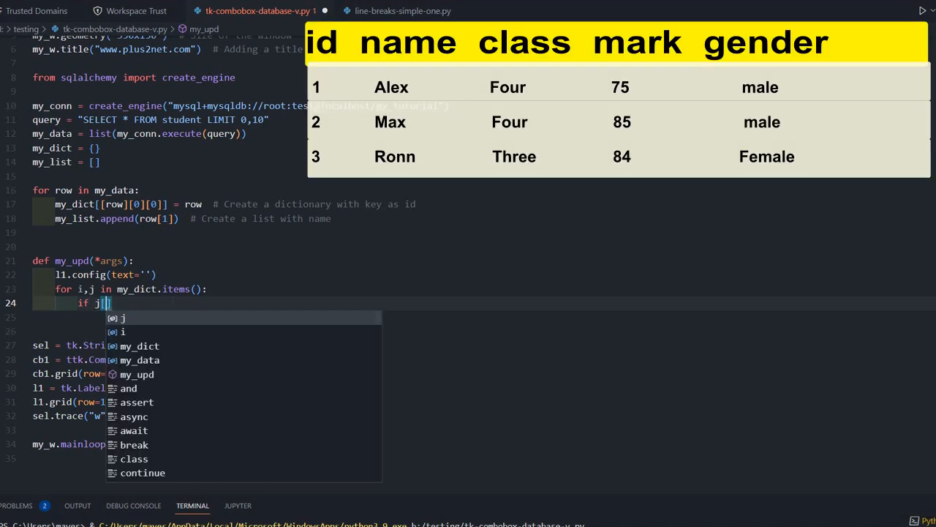
{"action": "type", "text": "[1]"}
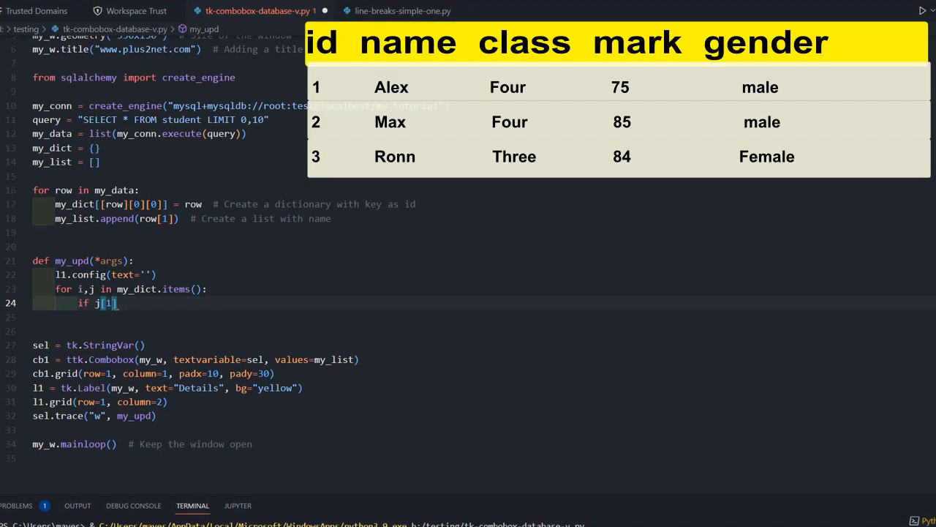
{"action": "type", "text": "="}
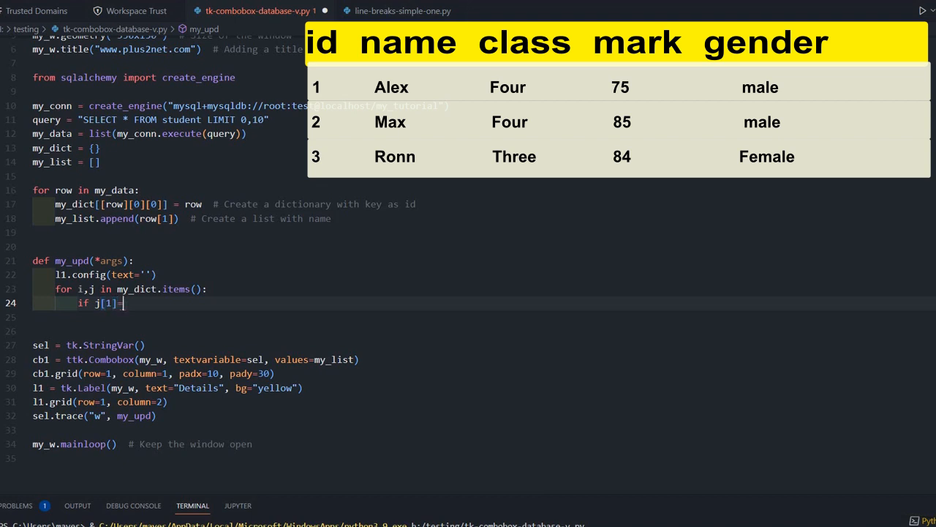
{"action": "type", "text": "=sel.get("}
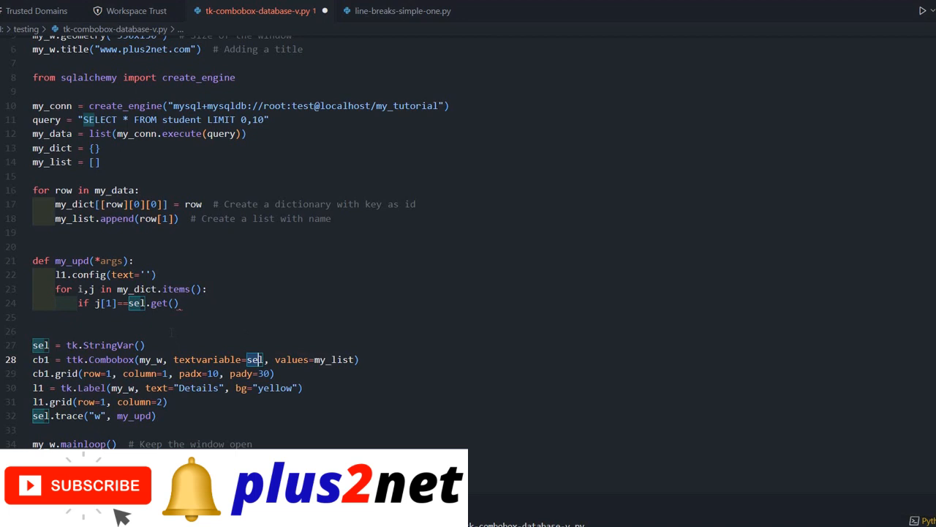
{"action": "left_click", "coordinate": [178, 303]}
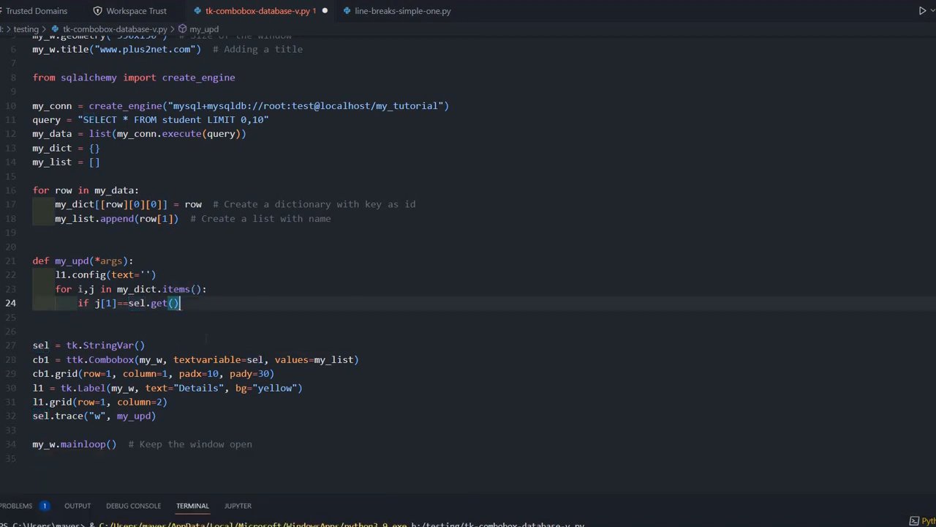
{"action": "type", "text": ":"}
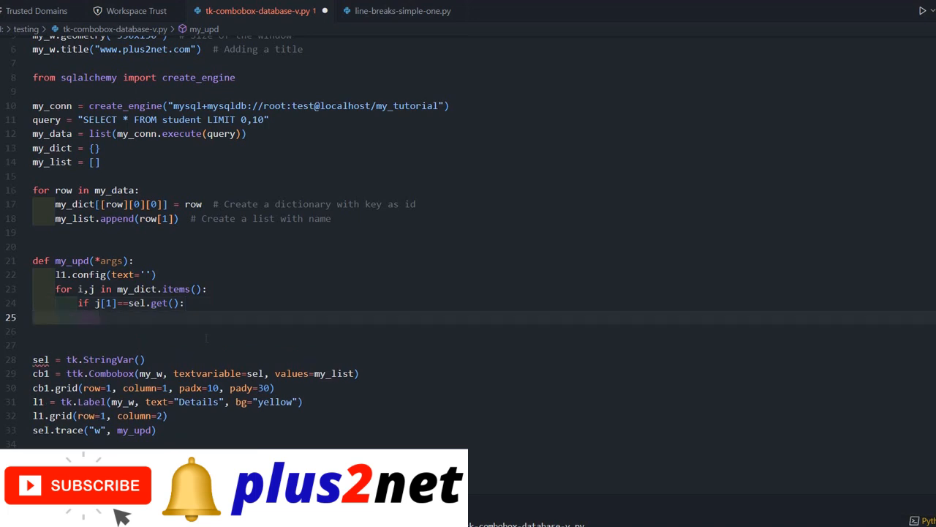
- Add a commented #print(i,j[0],j[1]) line inside the if block
{"action": "type", "text": "p"}
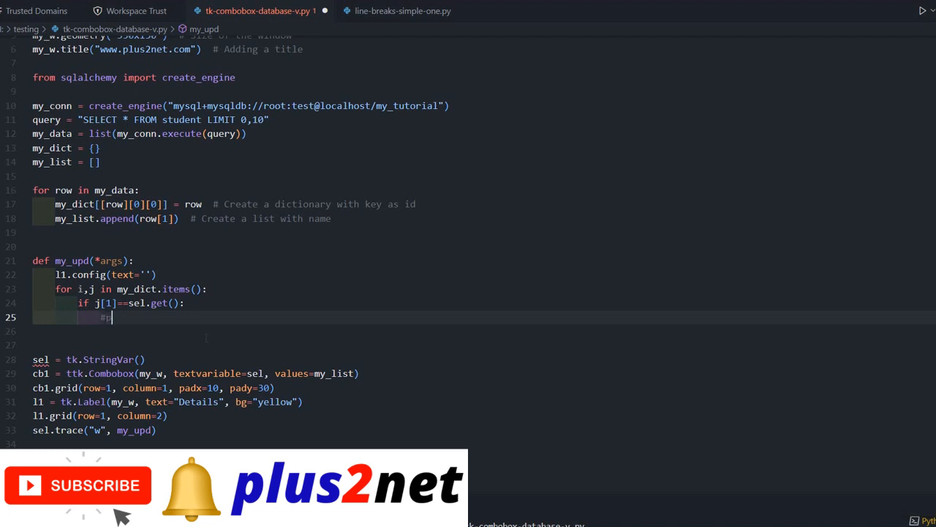
{"action": "type", "text": "print("}
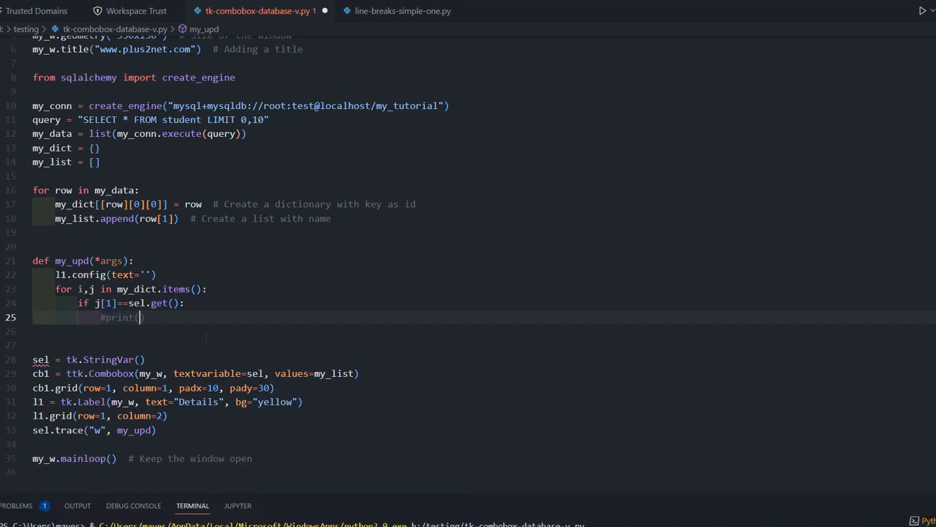
{"action": "type", "text": "i,"}
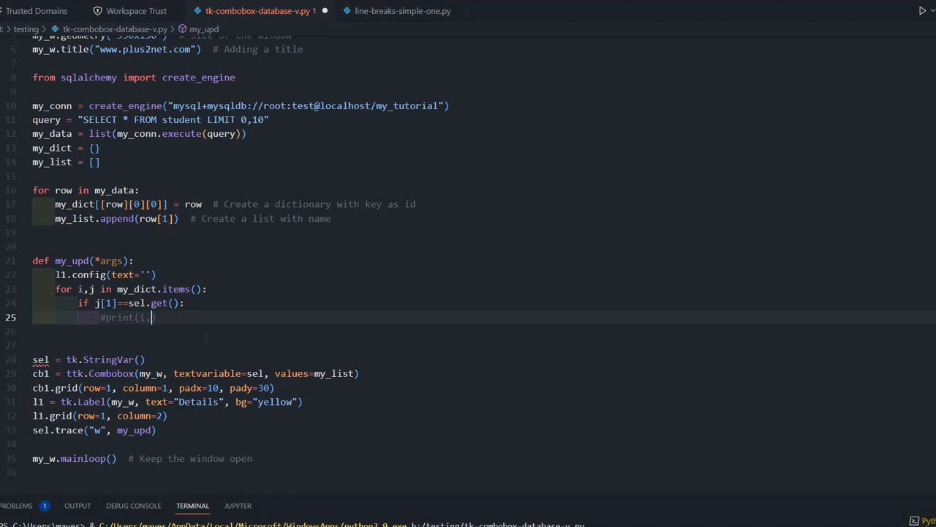
{"action": "type", "text": "j[0"}
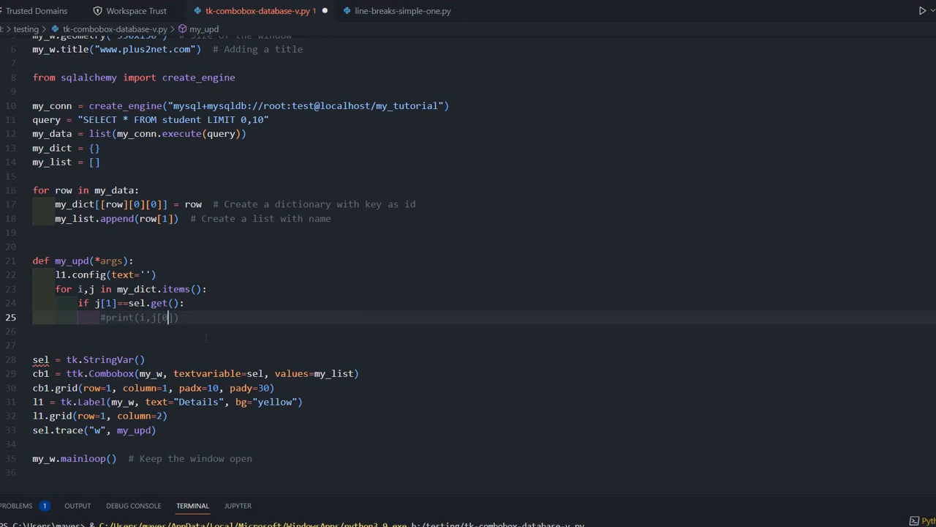
{"action": "type", "text": "],j[1]"}
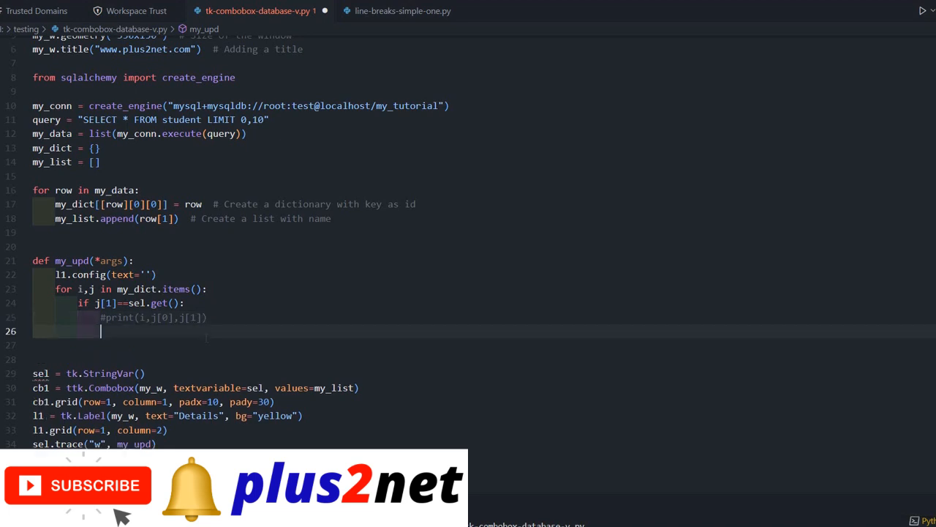
{"action": "type", "text": "l"}
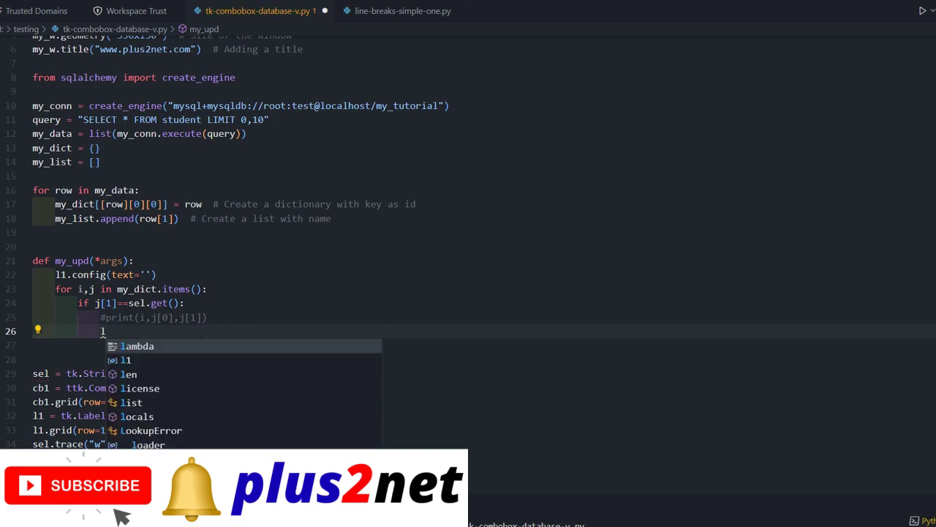
- Start l1.config text with str(j[0])+','+j[1]+',' for id and name
{"action": "type", "text": "1.config(text="}
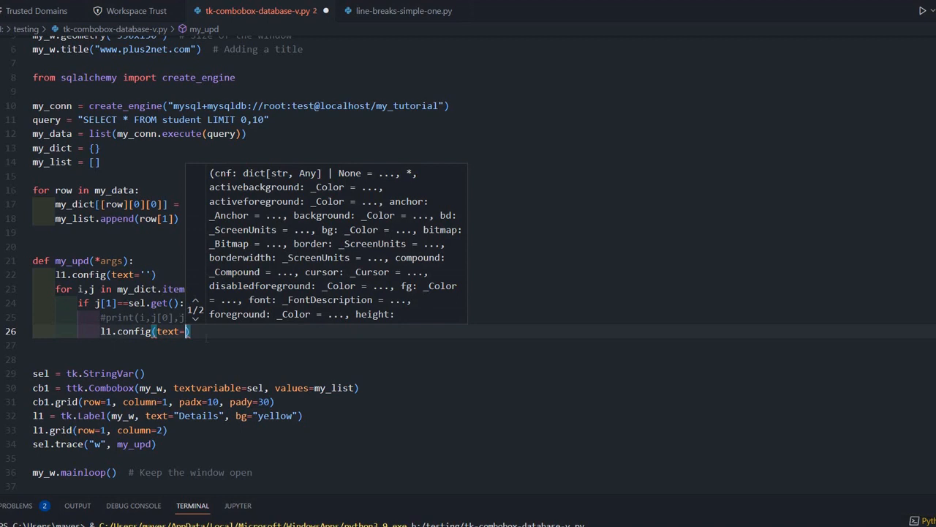
{"action": "type", "text": "str"}
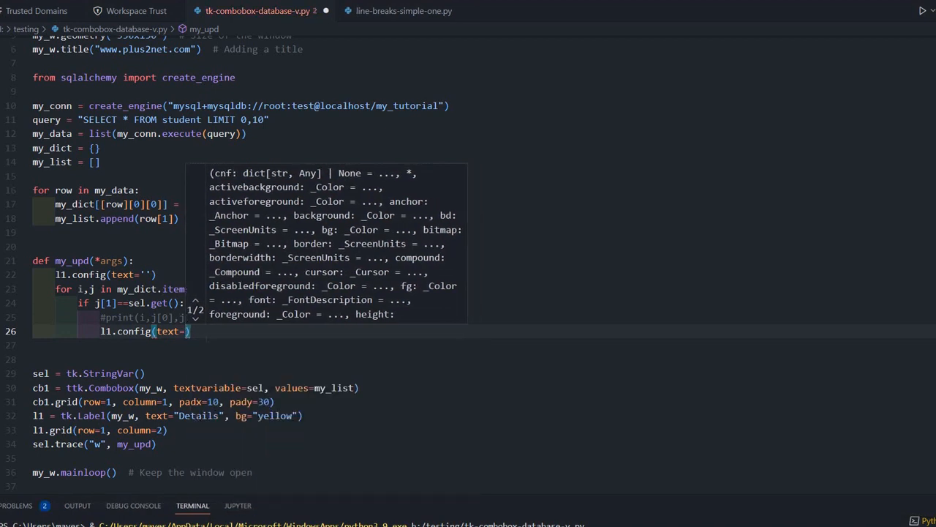
{"action": "type", "text": "j[0]"}
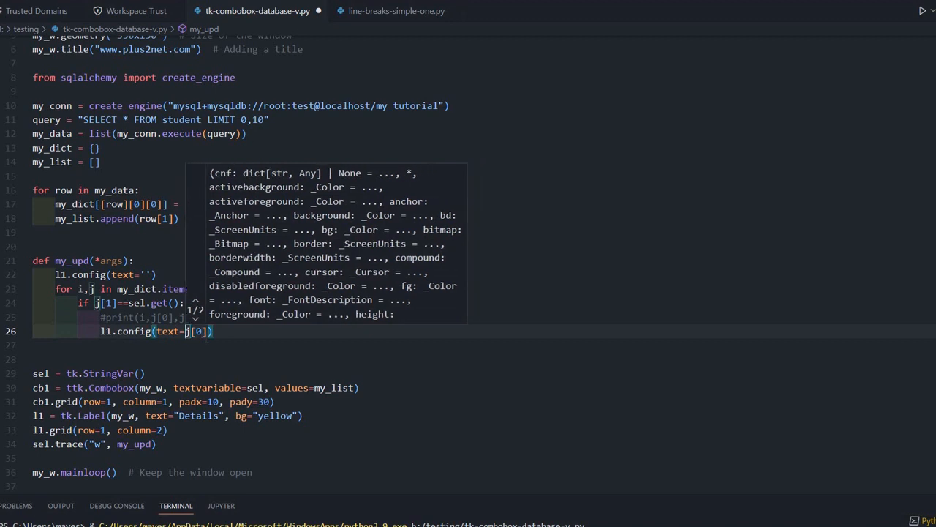
{"action": "type", "text": "str("}
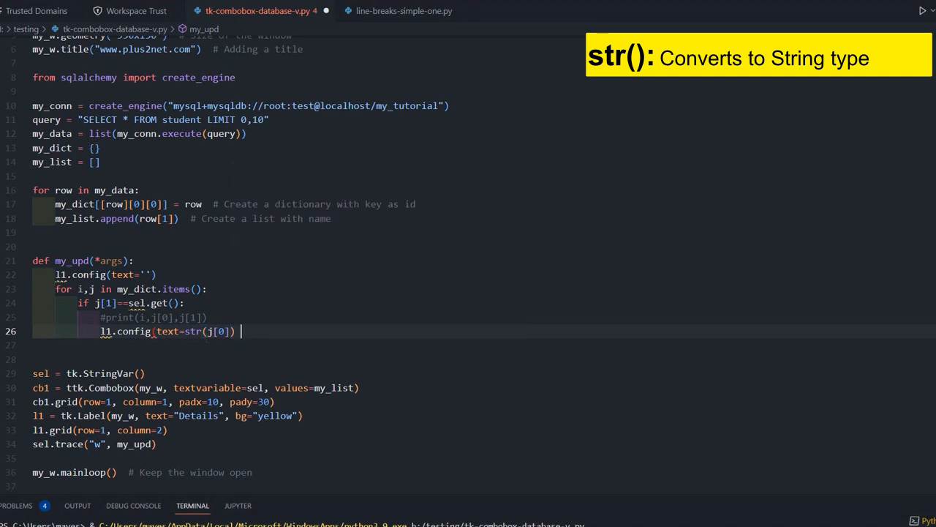
{"action": "type", "text": "+"}
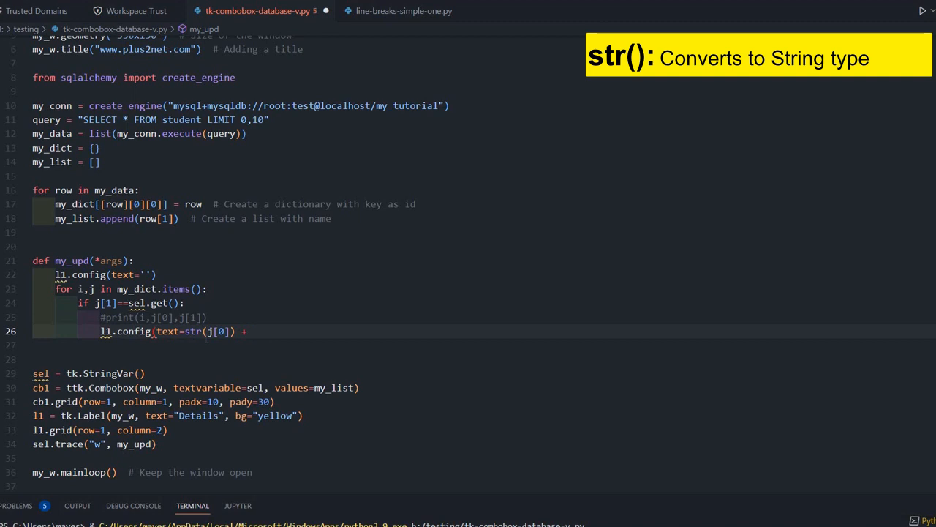
{"action": "type", "text": "','"}
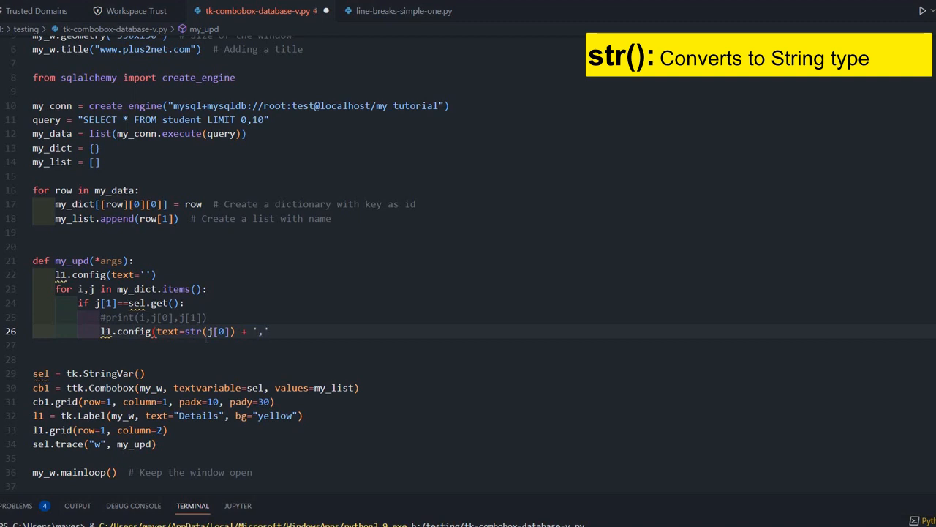
{"action": "type", "text": "+"}
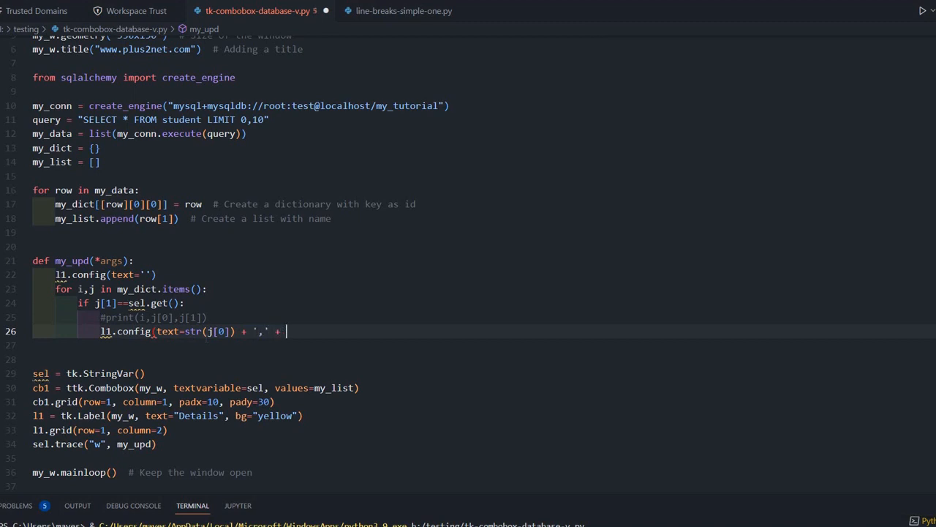
{"action": "type", "text": "j[1]"}
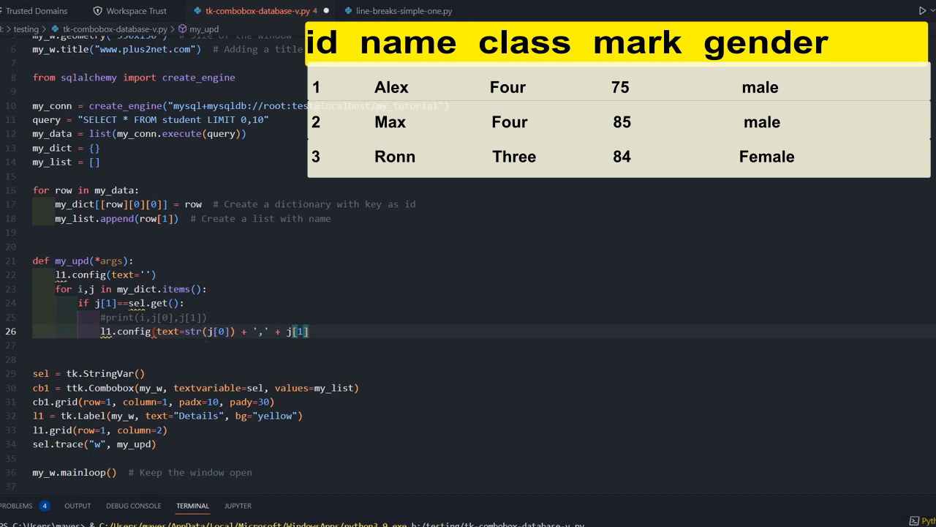
{"action": "type", "text": "+"}
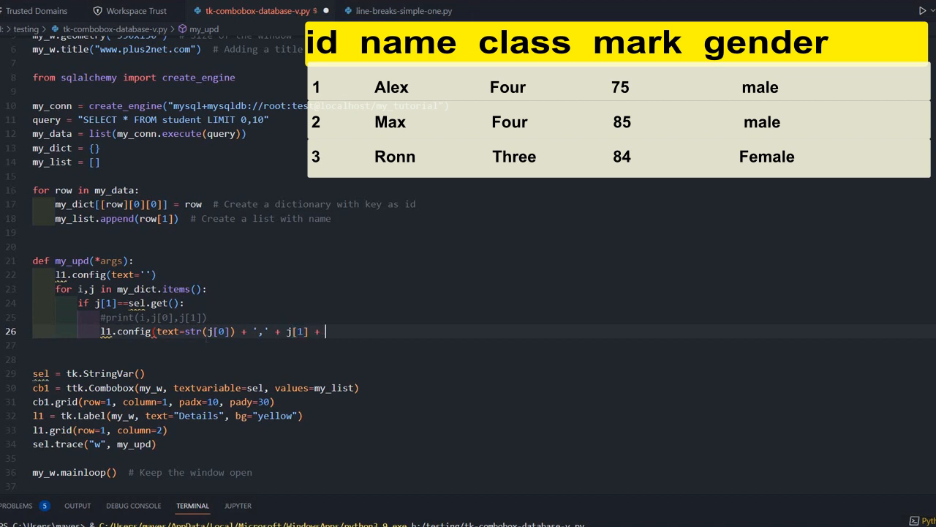
{"action": "type", "text": "',' +"}
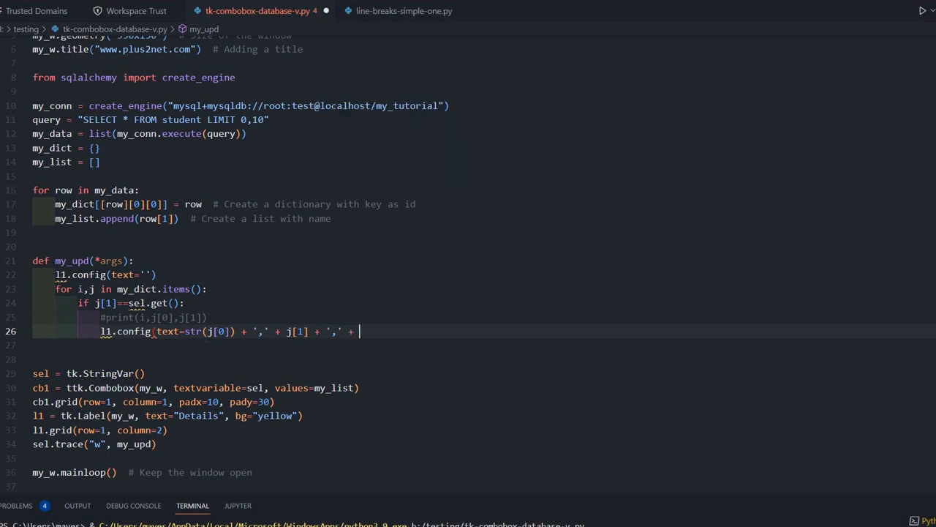
- Complete the text with j[2]+','+str(j[3])+','+j[4] for class, mark and gender
{"action": "type", "text": "j[2]"}
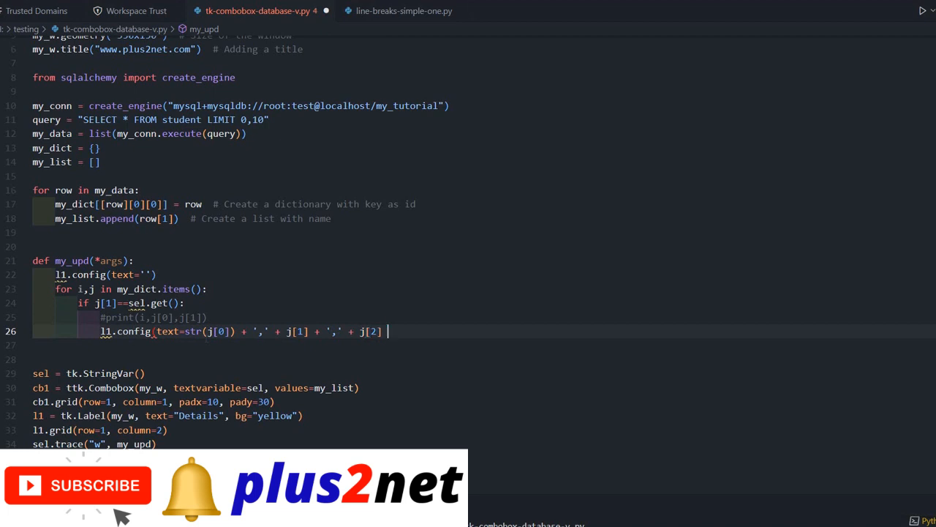
{"action": "type", "text": "+ ',"}
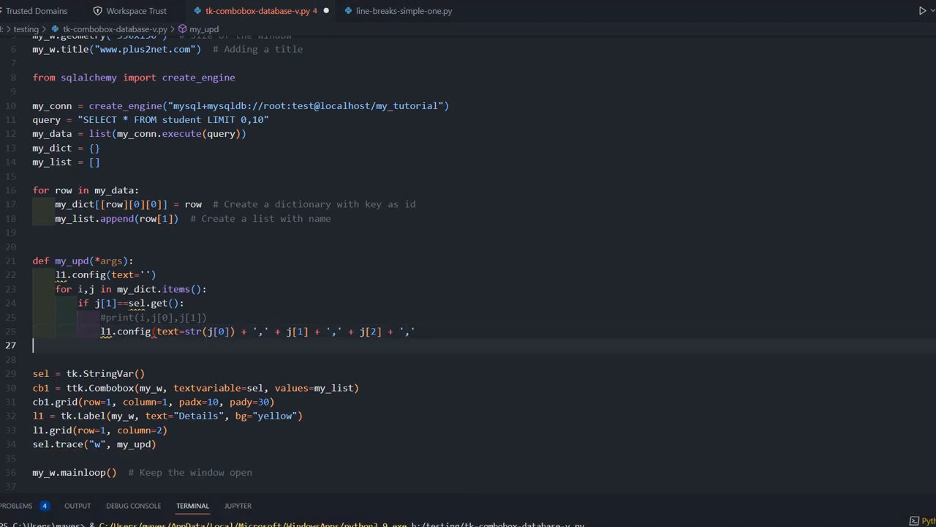
{"action": "type", "text": "+"}
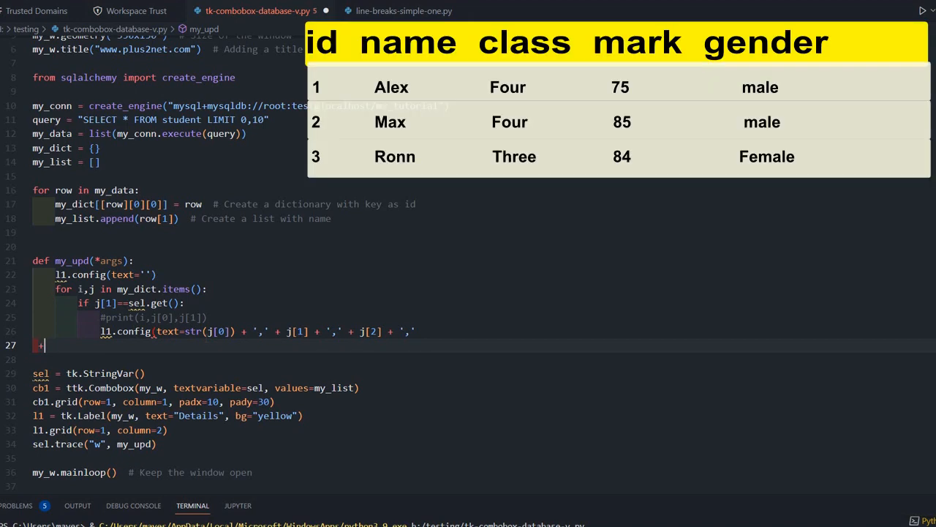
{"action": "type", "text": "str(j[3])+"}
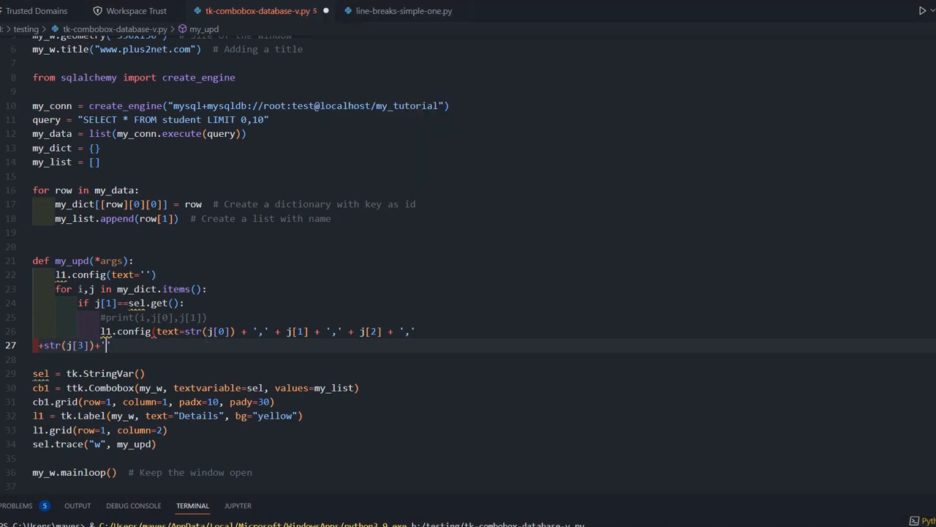
{"action": "type", "text": "','"}
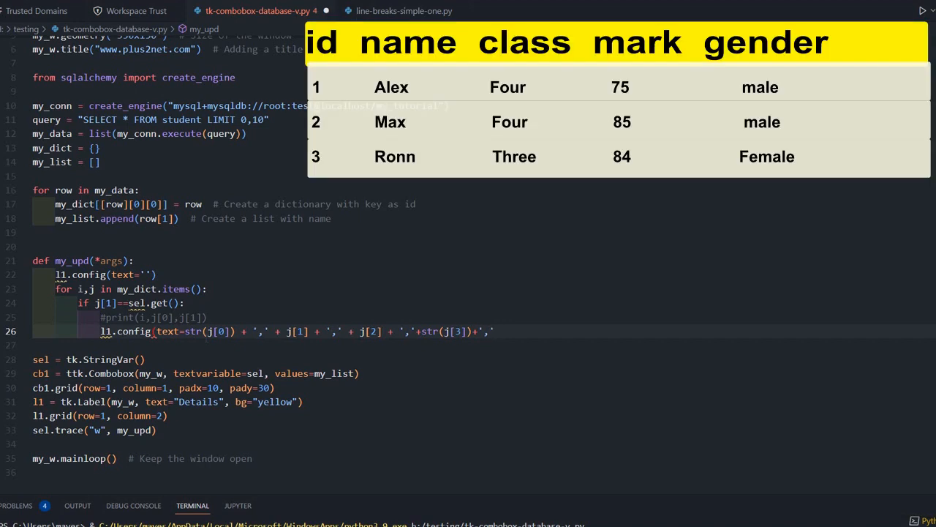
{"action": "type", "text": "+"}
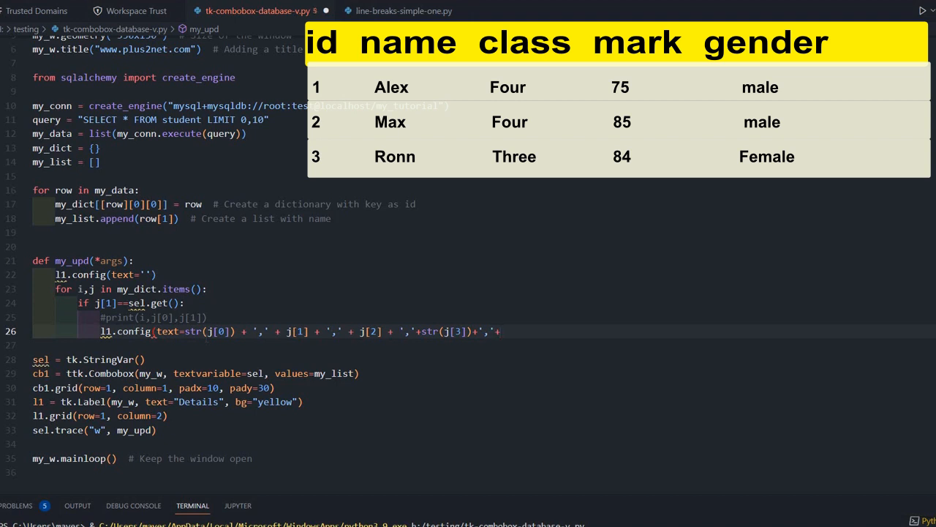
{"action": "type", "text": "j"}
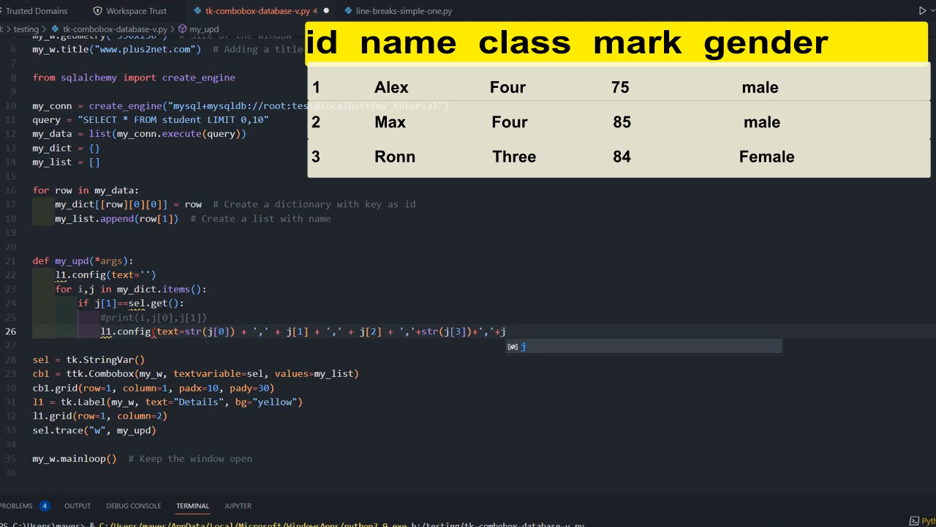
{"action": "type", "text": "[4]"}
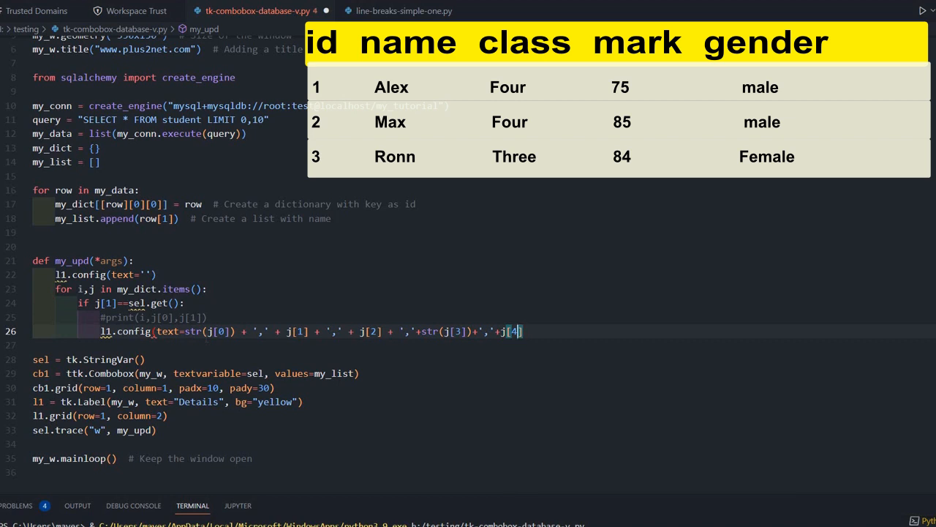
{"action": "type", "text": ")"}
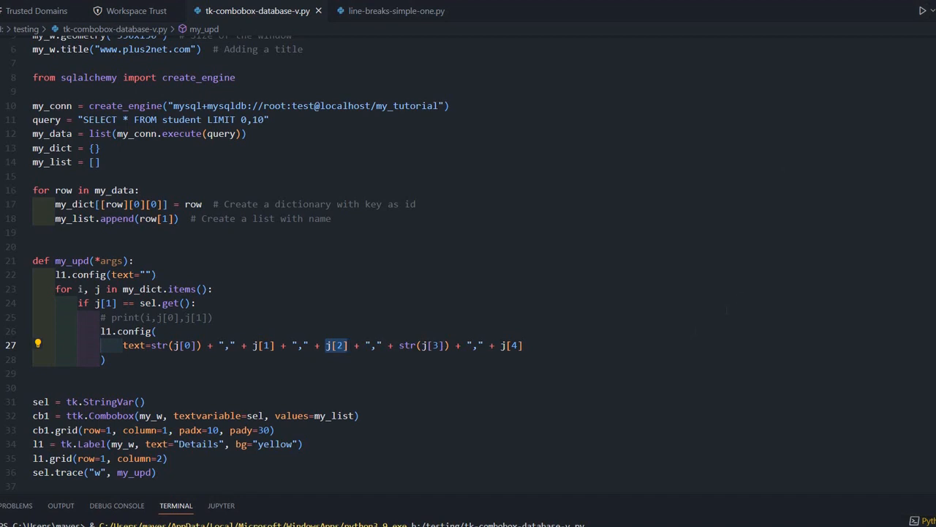
{"action": "mouse_move", "coordinate": [536, 515]}
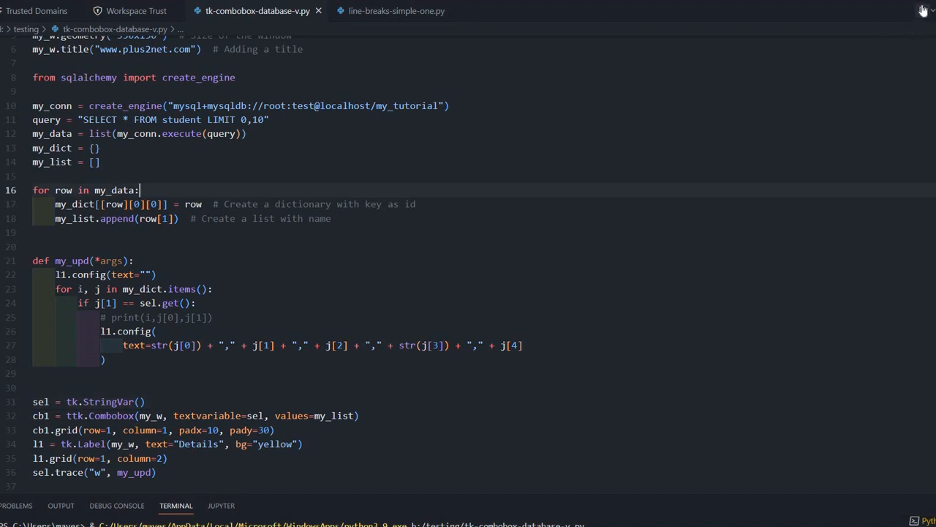
- Run the script and pick John Mike then Max Ruin to show their details
{"action": "left_click", "coordinate": [923, 11]}
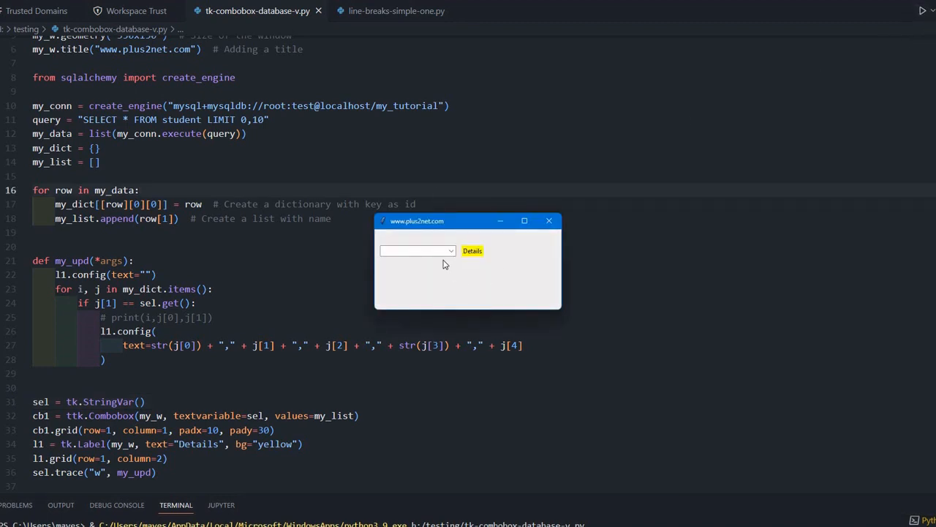
{"action": "left_click", "coordinate": [451, 251]}
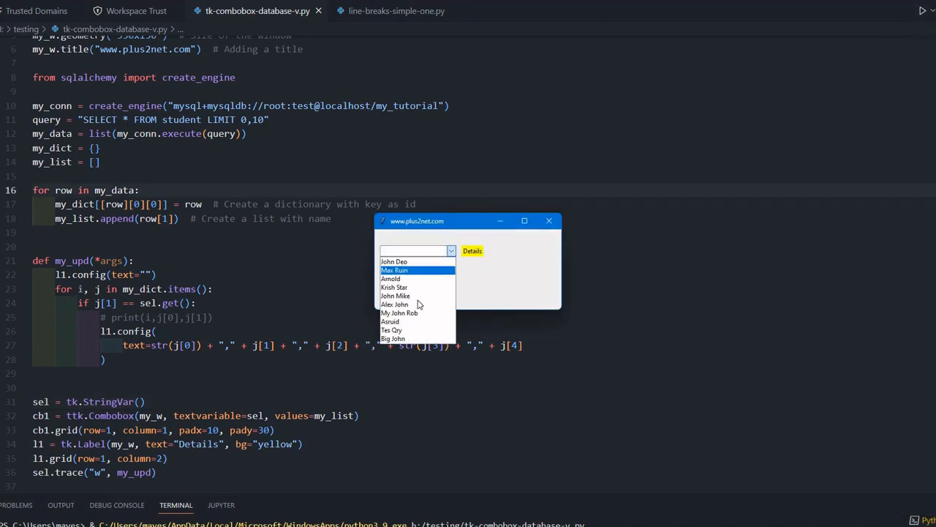
{"action": "left_click", "coordinate": [395, 295]}
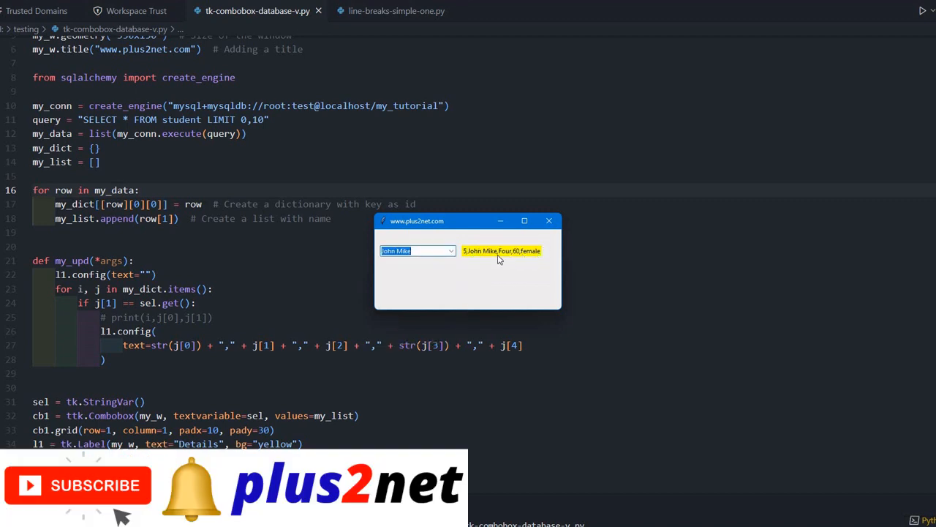
{"action": "left_click", "coordinate": [451, 251]}
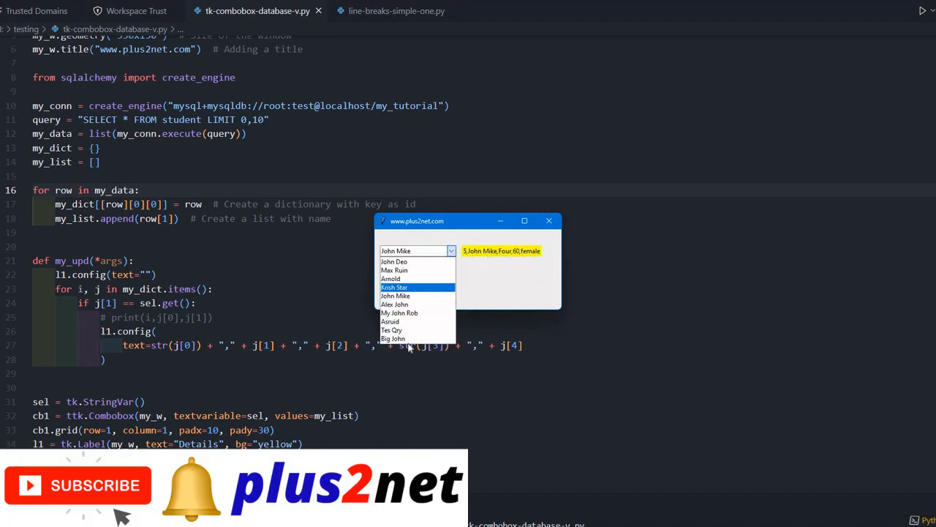
{"action": "left_click", "coordinate": [392, 338]}
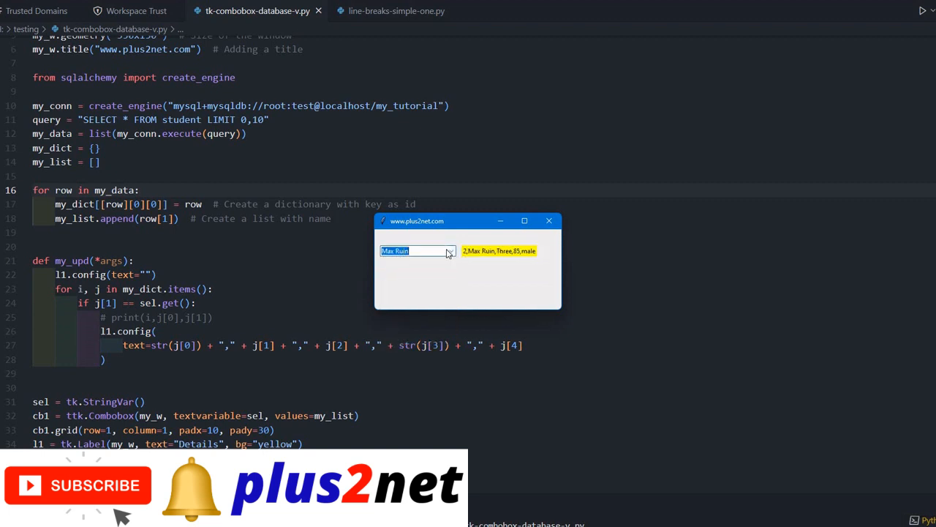
- Type 'ab' into the combobox to test, then pick John Mike again
{"action": "type", "text": "abdcd"}
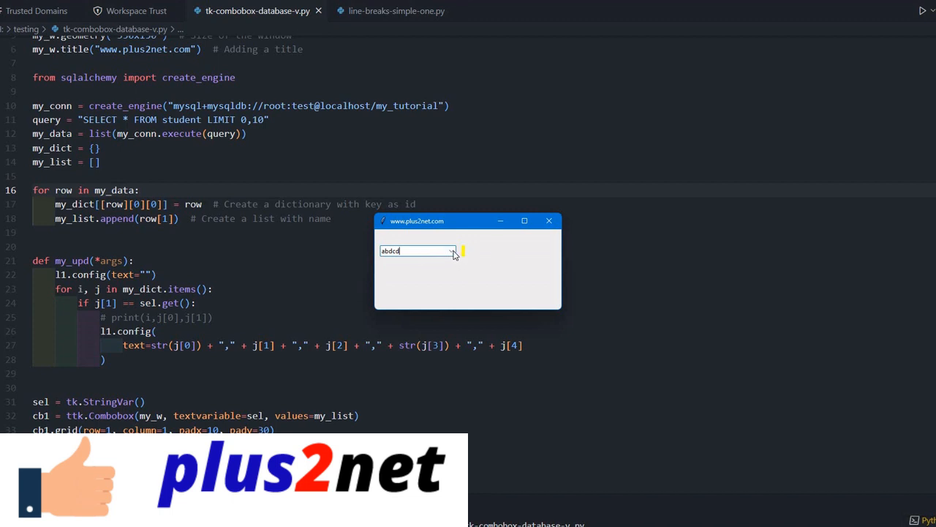
{"action": "left_click", "coordinate": [453, 252]}
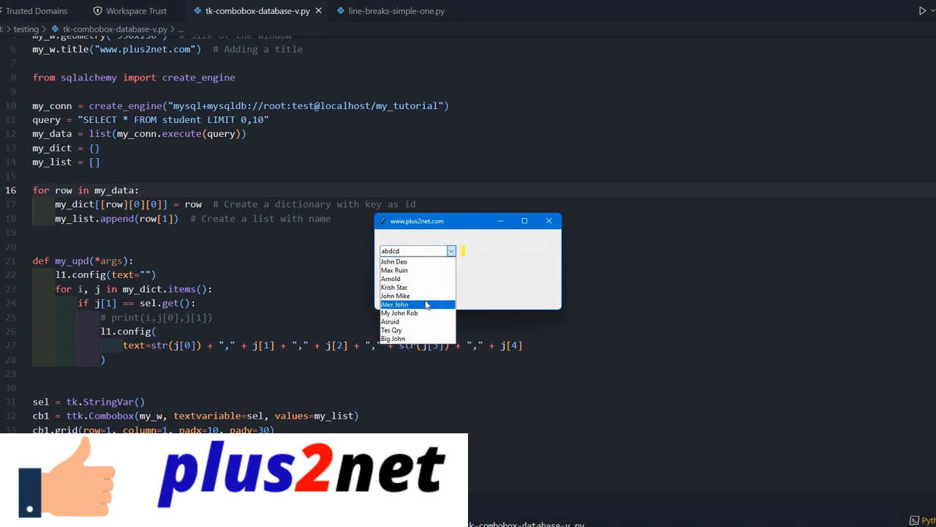
{"action": "left_click", "coordinate": [395, 296]}
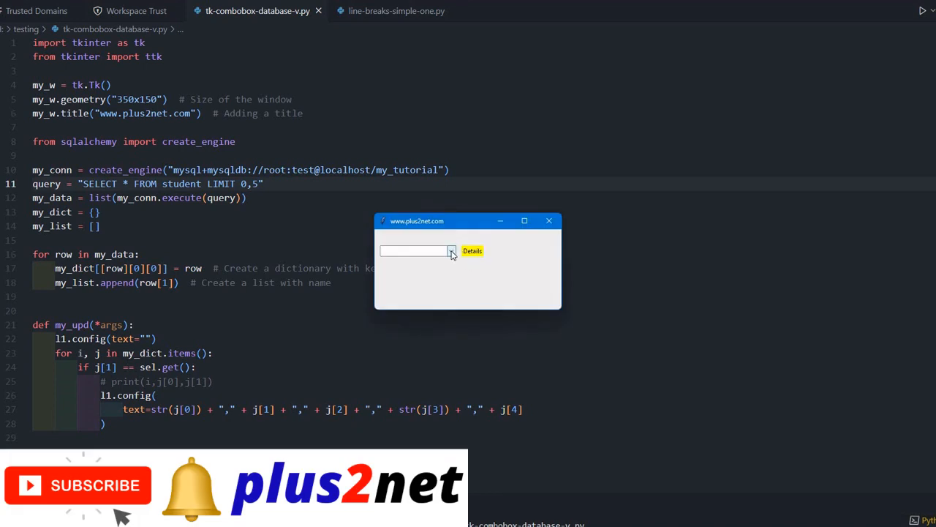
{"action": "left_click", "coordinate": [451, 250]}
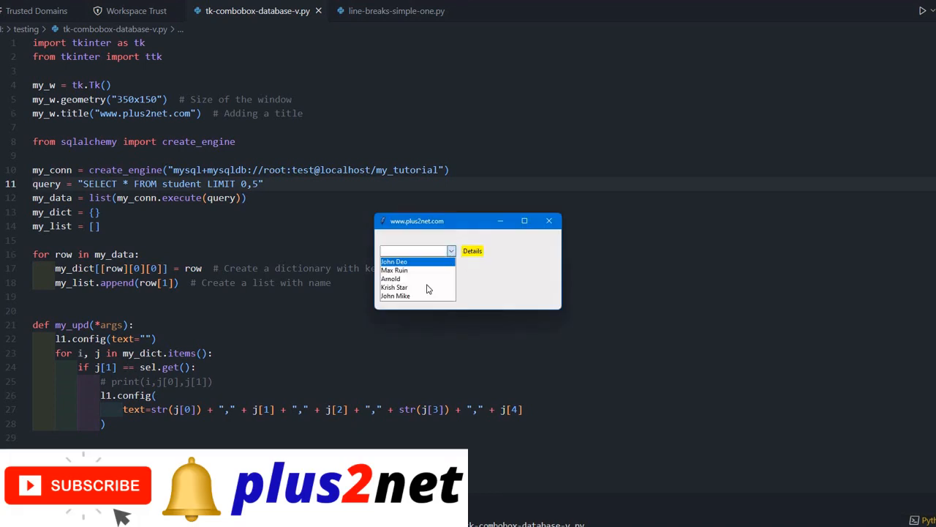
{"action": "left_click", "coordinate": [393, 287]}
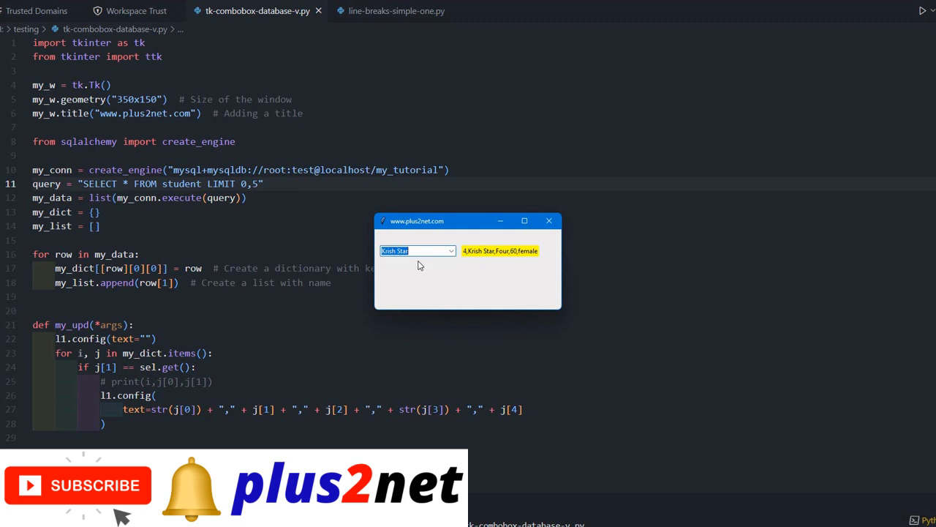
{"action": "mouse_move", "coordinate": [512, 278]}
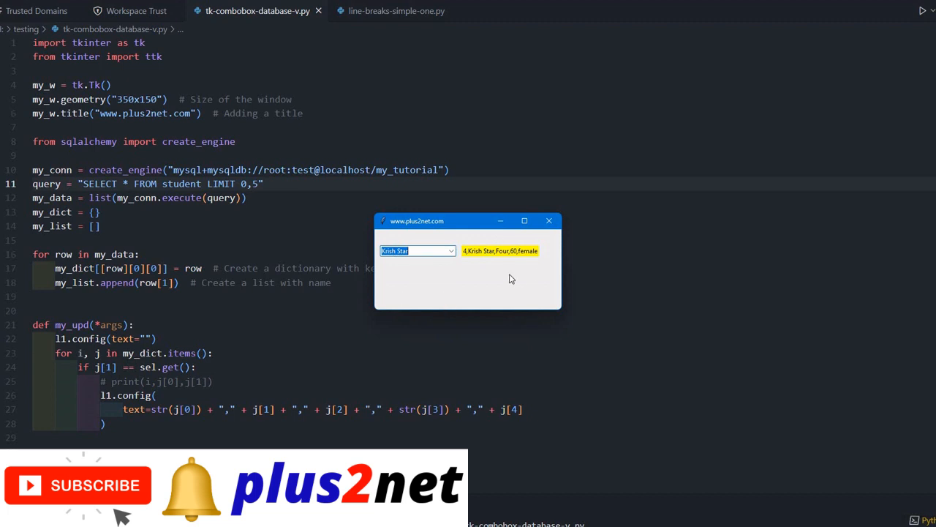